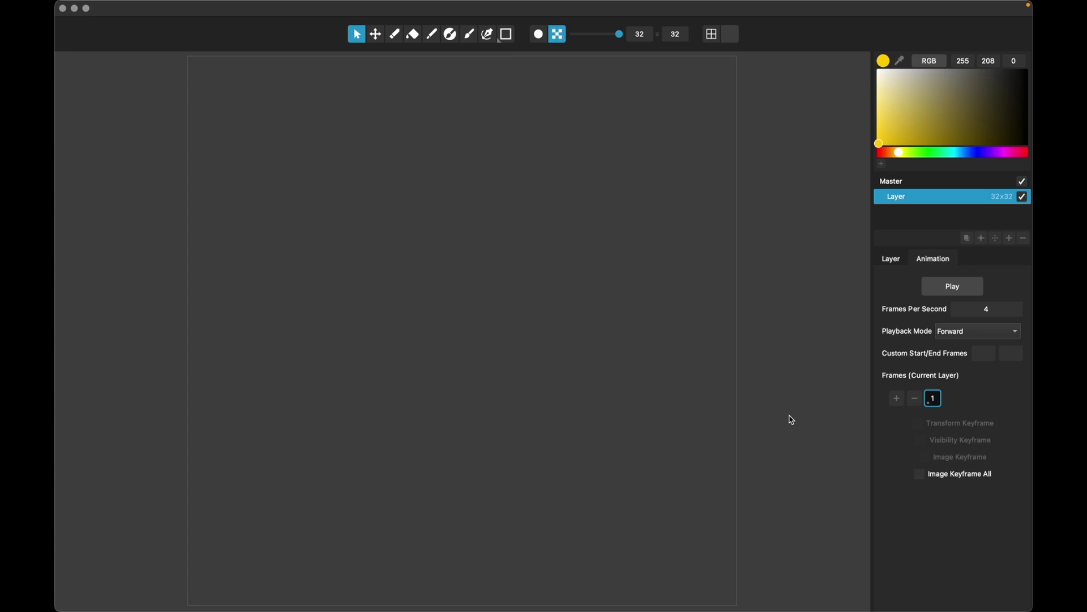
mouse_move(872, 305)
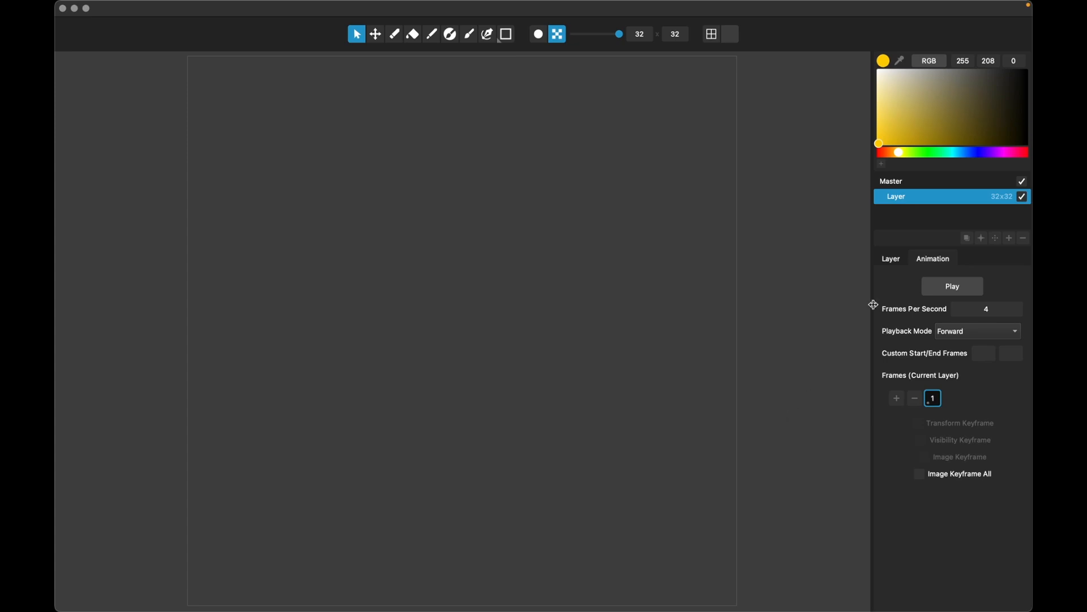
mouse_move(904, 377)
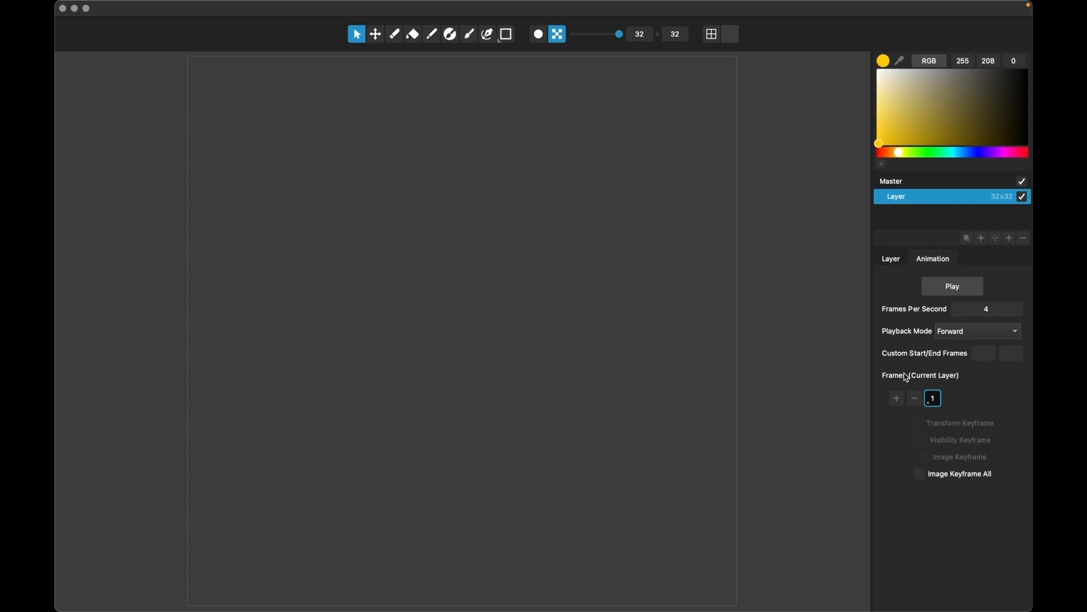
mouse_move(187, 177)
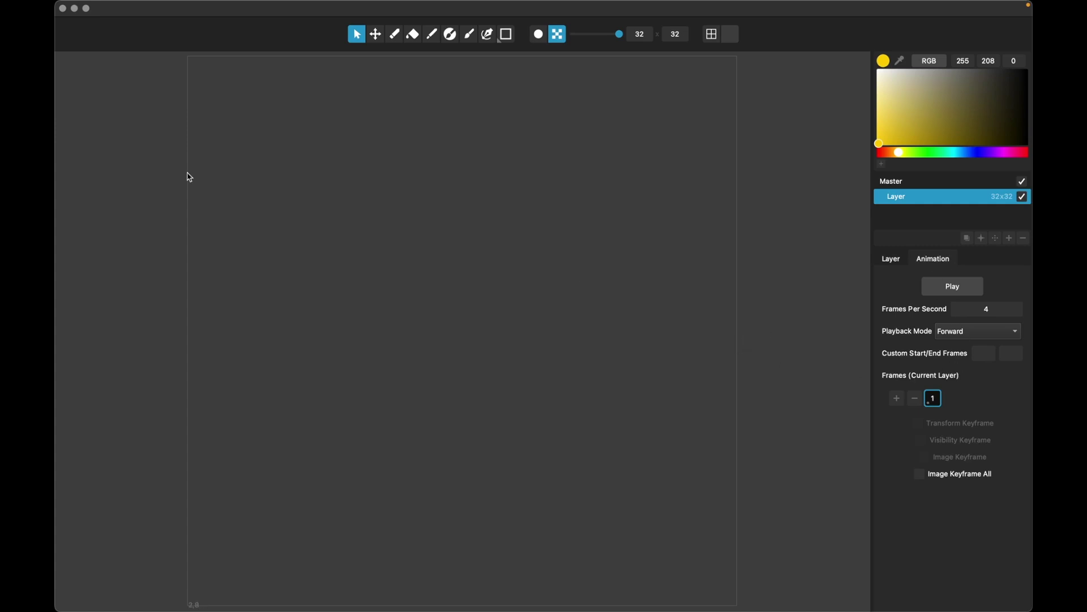
Step: Import Run (36x30).png from the AngryPig folder as the layer image
click(140, 7)
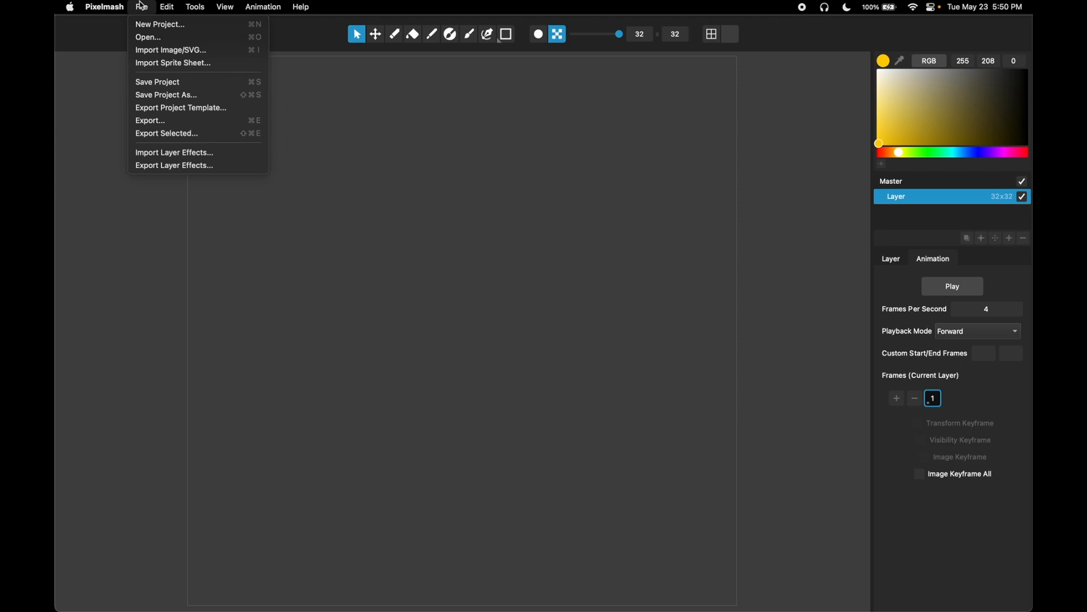
click(238, 74)
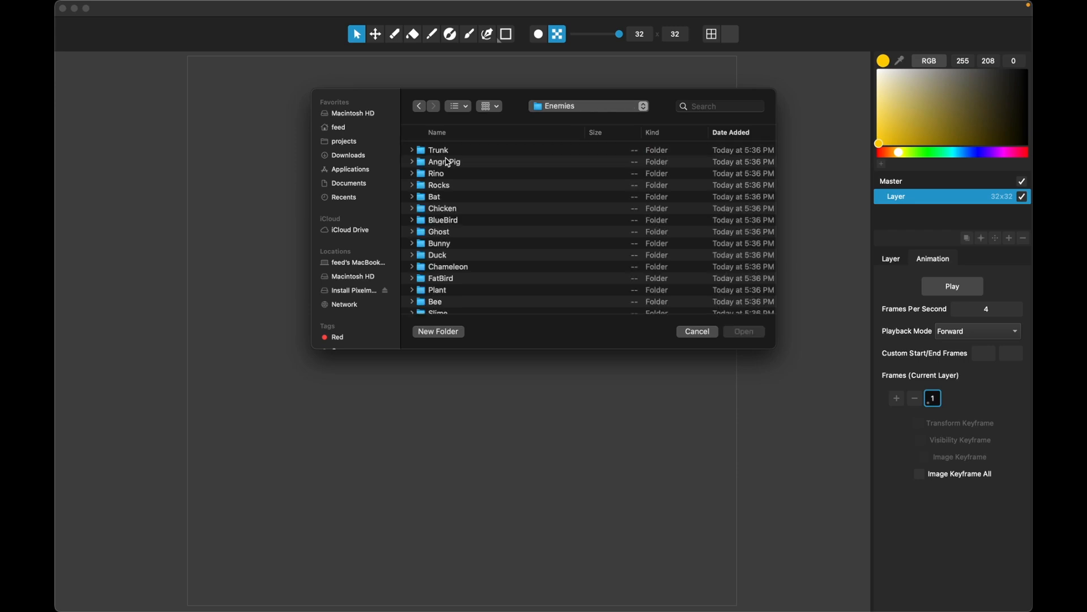
double_click(446, 162)
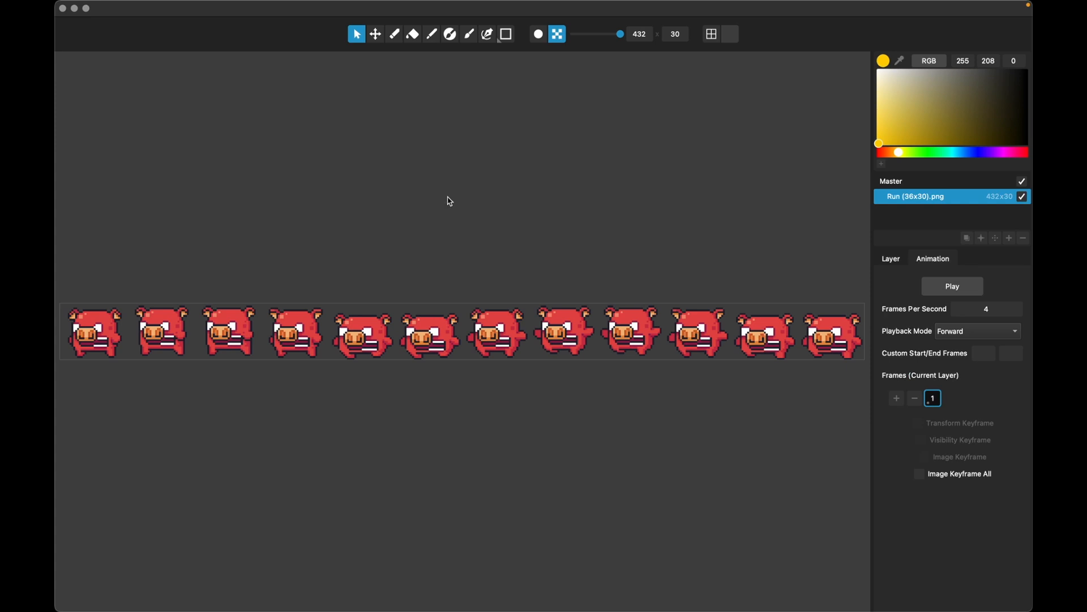
Step: Switch to Chrome and scroll Pixel Frog's itch.io page to its Free Assets packs
key(Cmd+Tab)
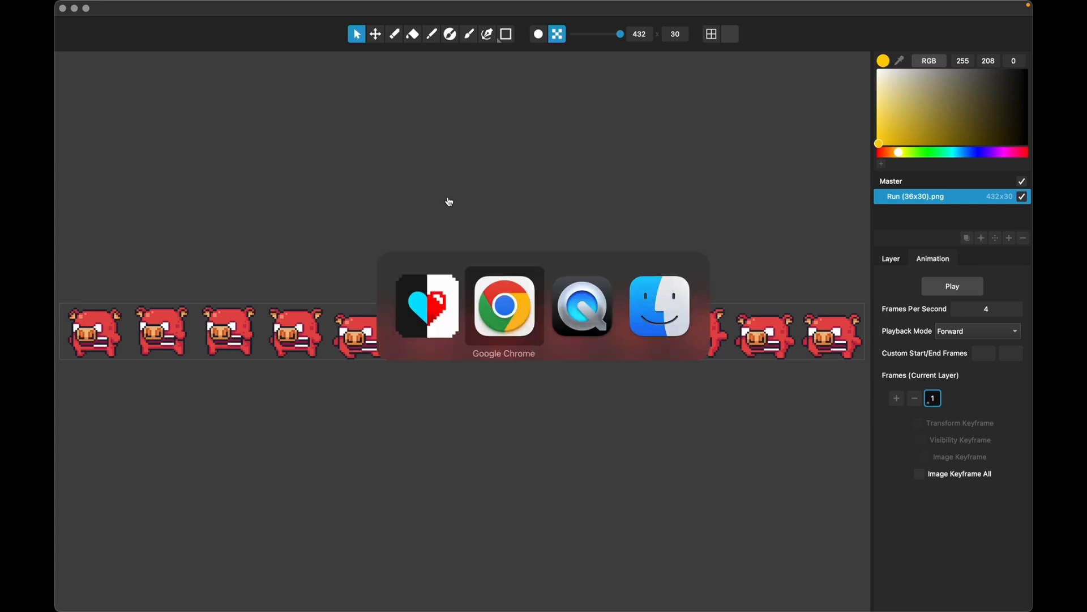
click(503, 306)
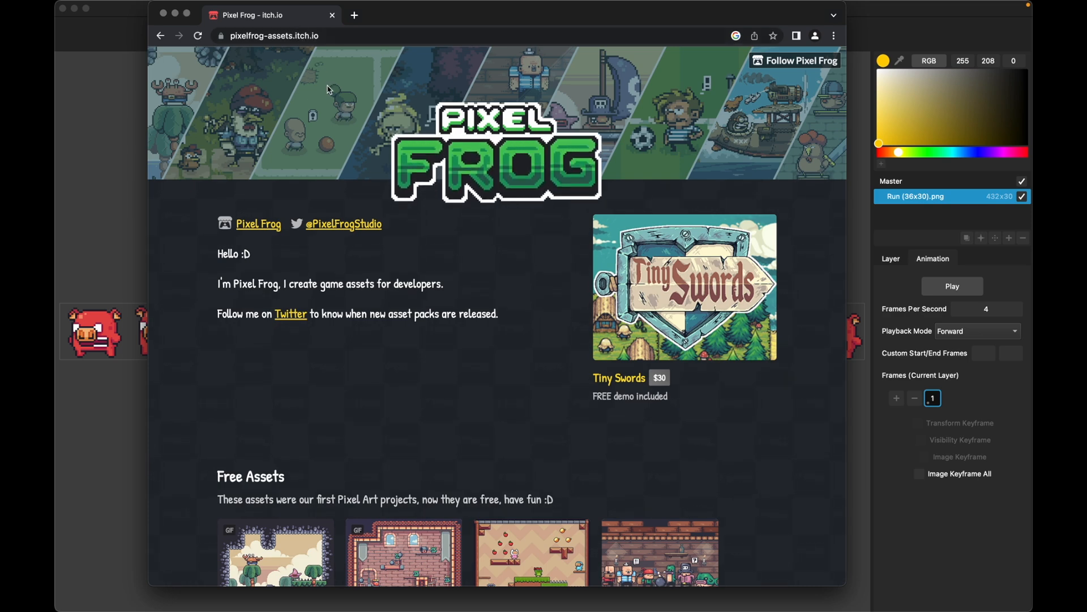
scroll(down, 3)
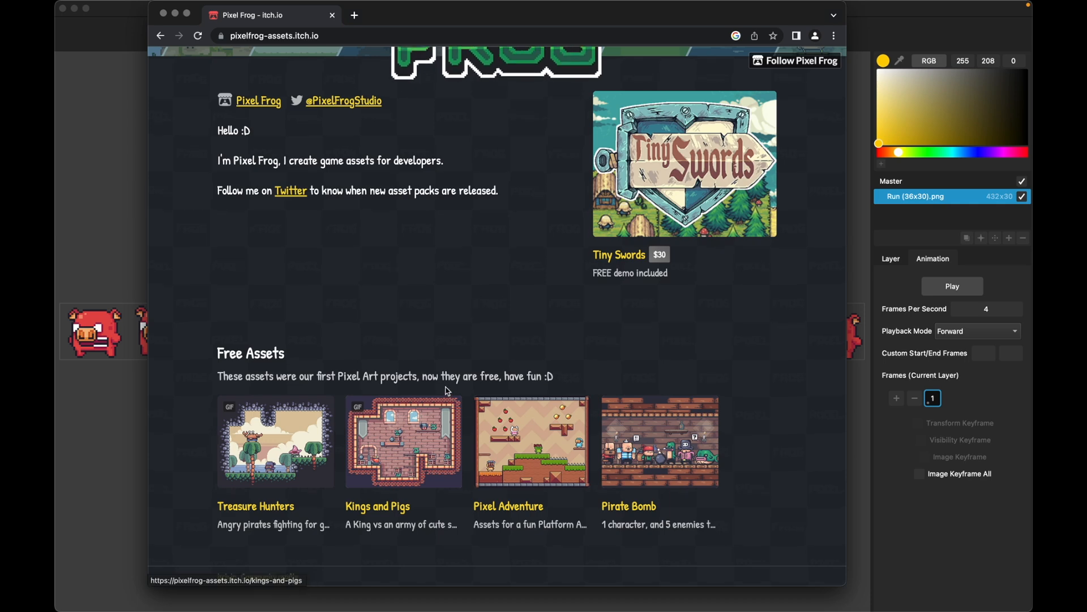
mouse_move(466, 338)
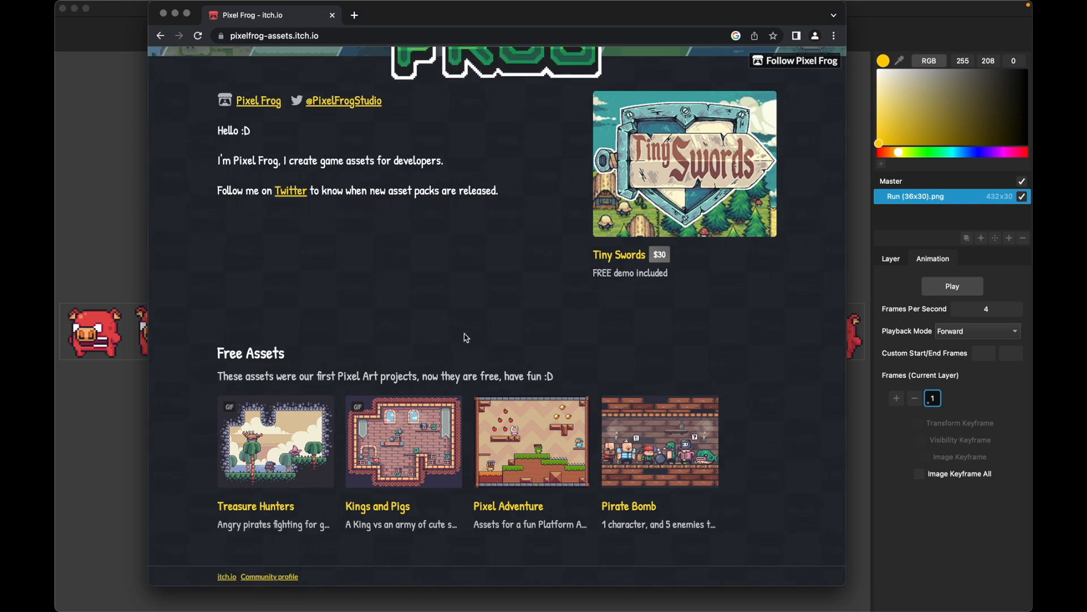
mouse_move(150, 242)
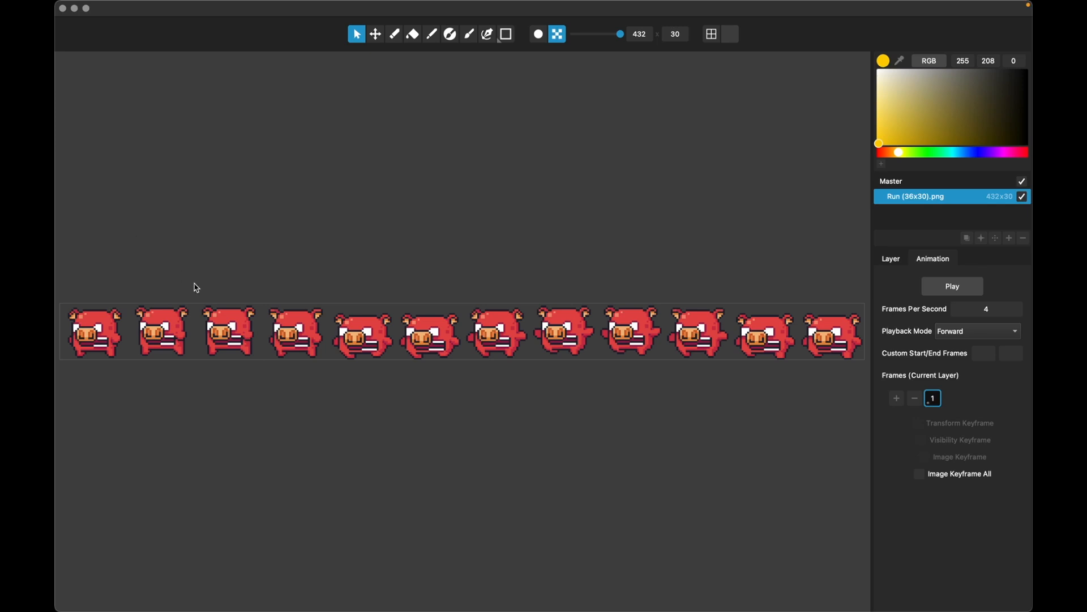
mouse_move(189, 291)
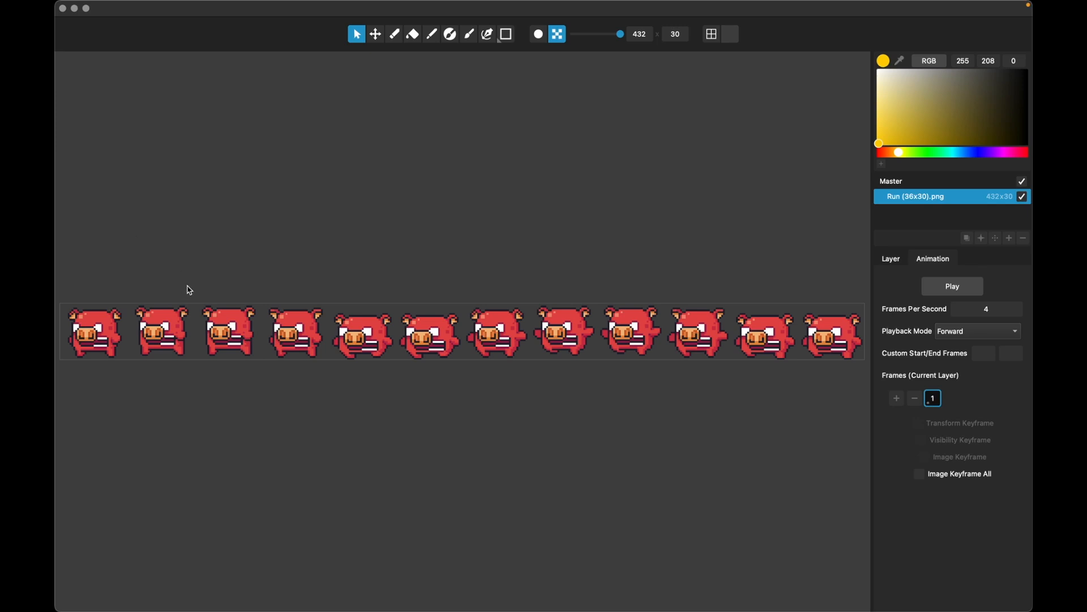
mouse_move(222, 334)
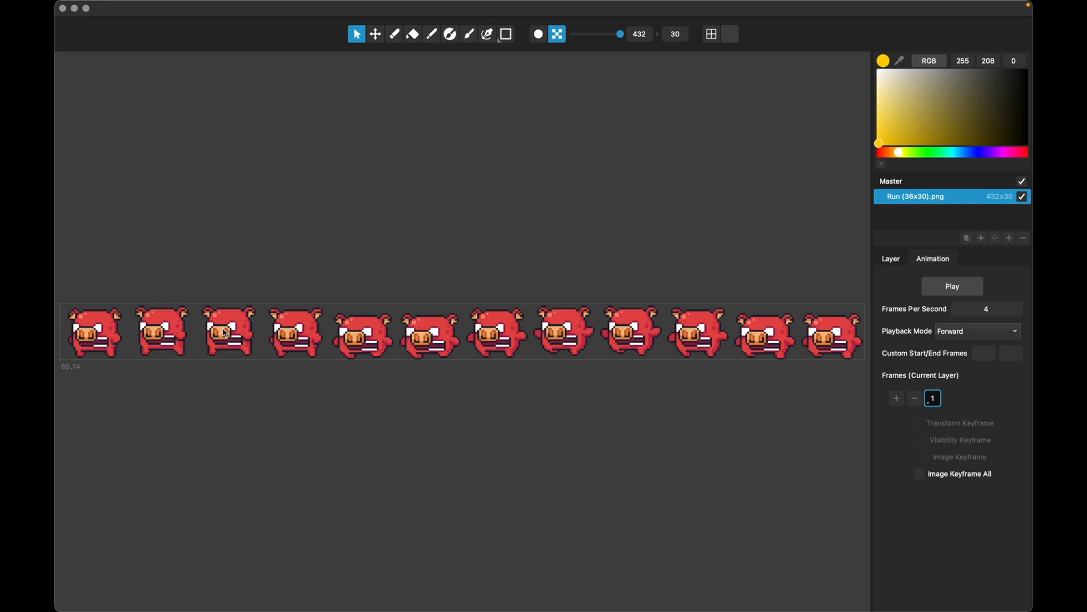
mouse_move(419, 383)
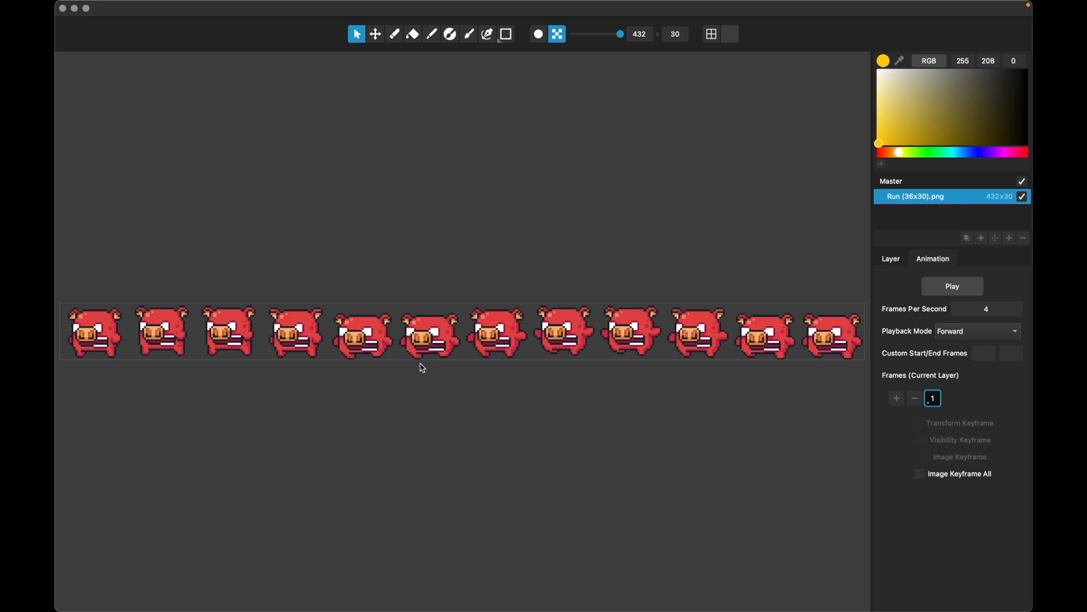
mouse_move(403, 285)
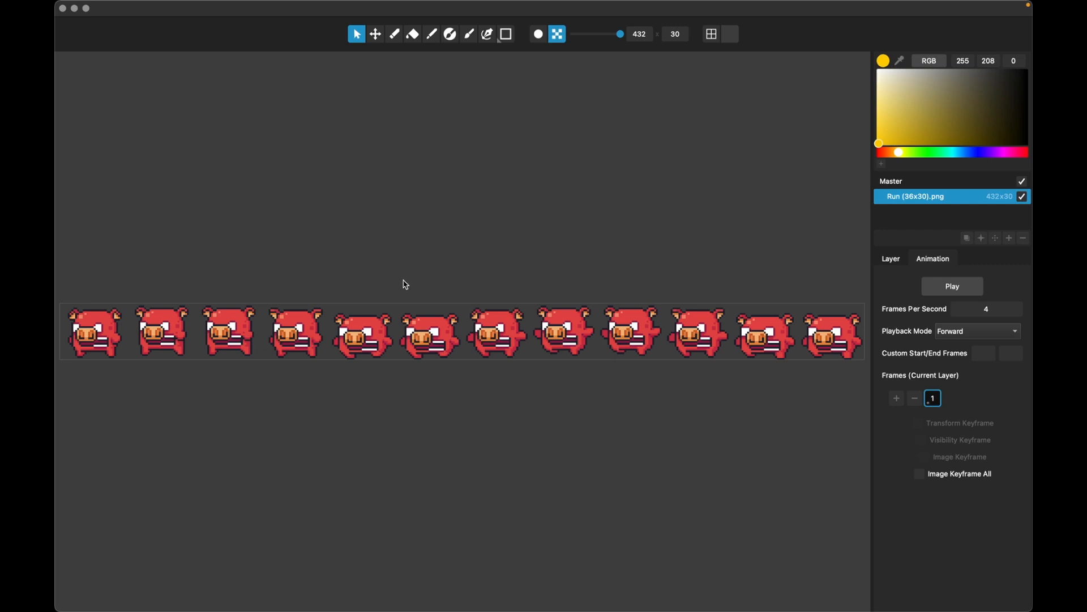
Step: Start File > Import Sprite Sheet and select Run (36x30).png in AngryPig
click(140, 7)
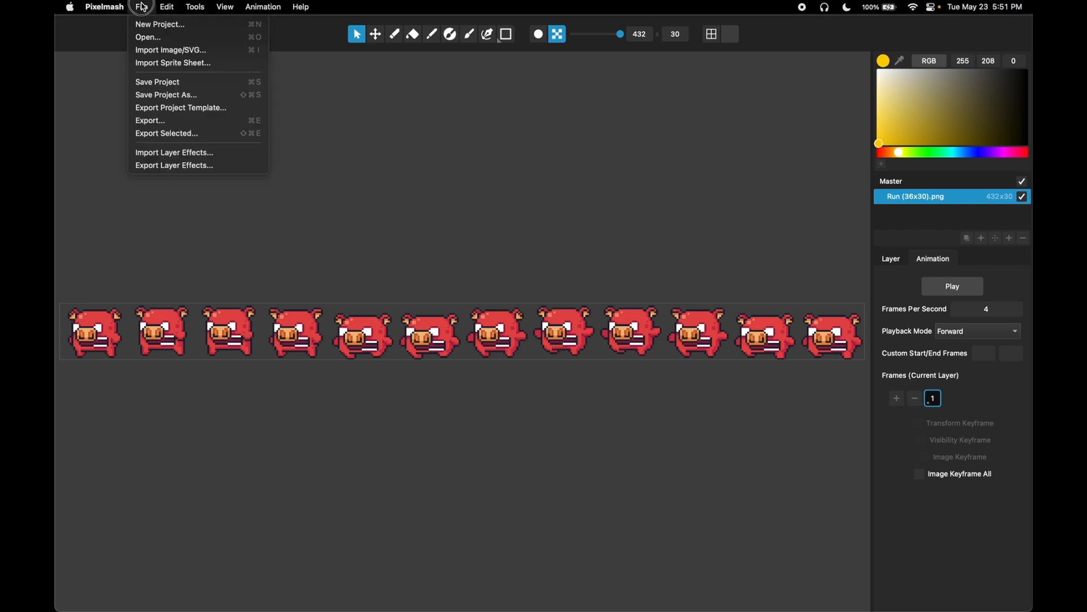
mouse_move(166, 63)
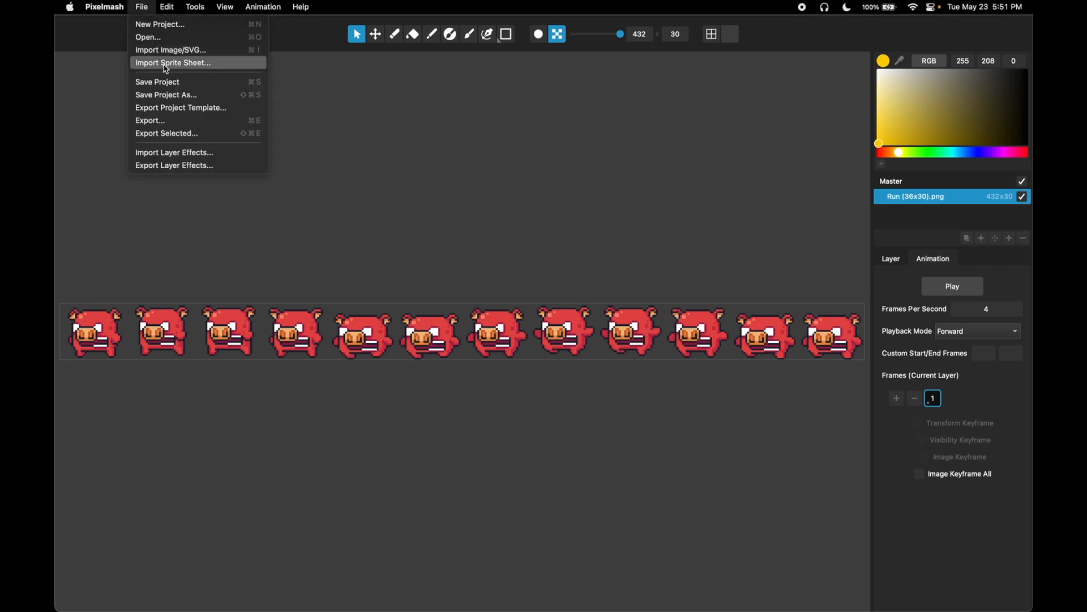
click(172, 62)
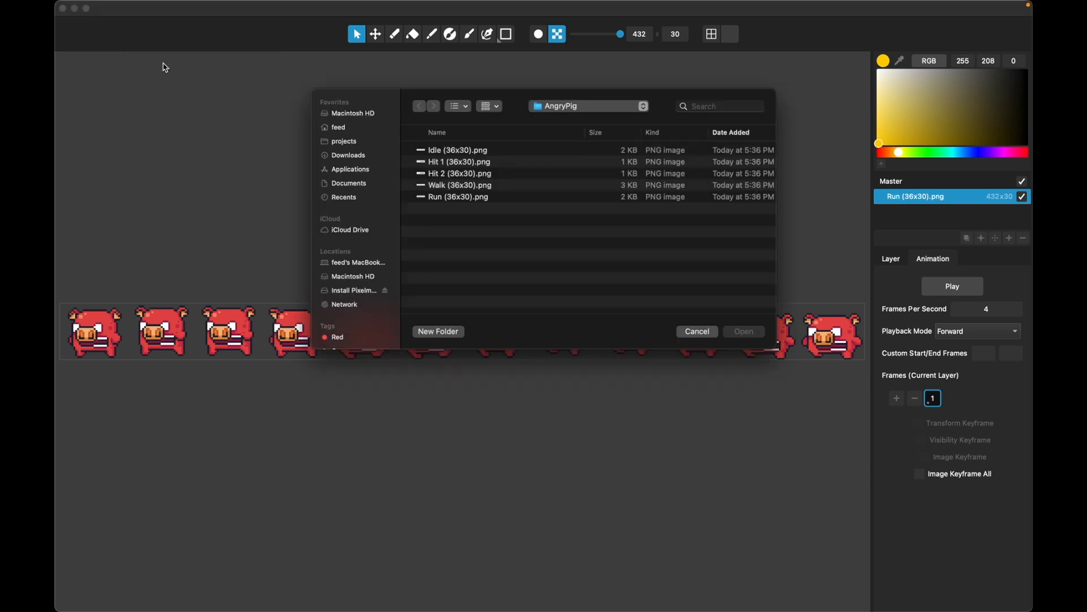
click(436, 196)
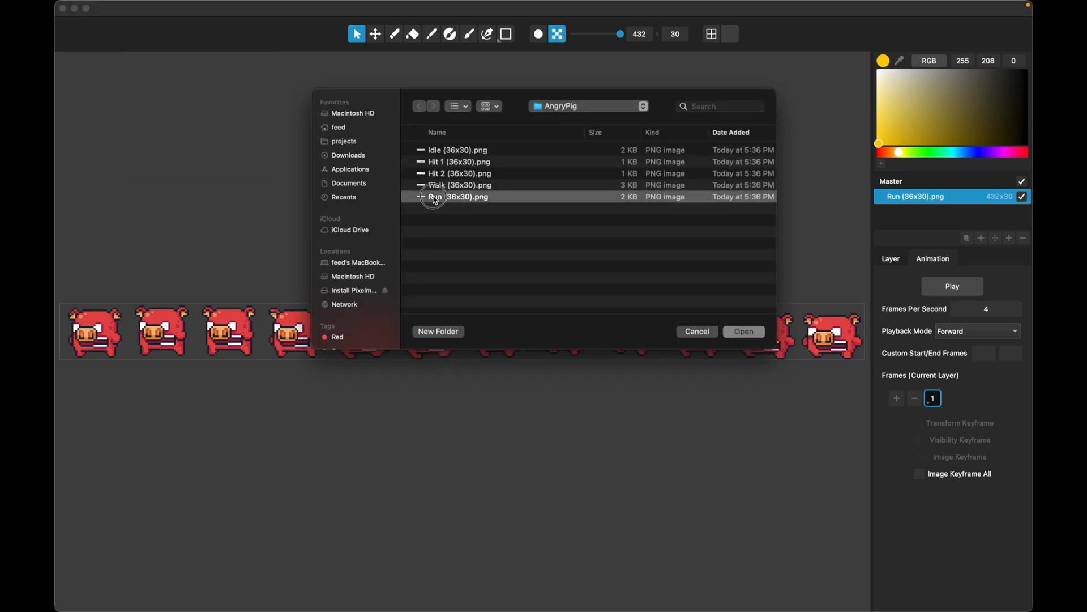
Step: Open the run strip, enter 12 horizontal slices, and expand Advanced Controls
click(743, 332)
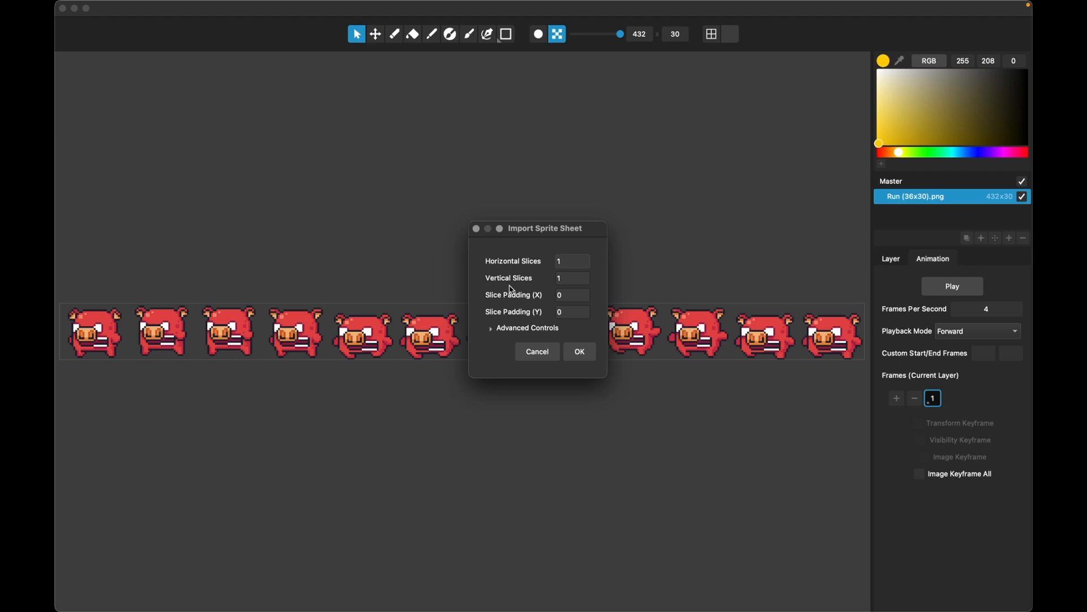
text(12)
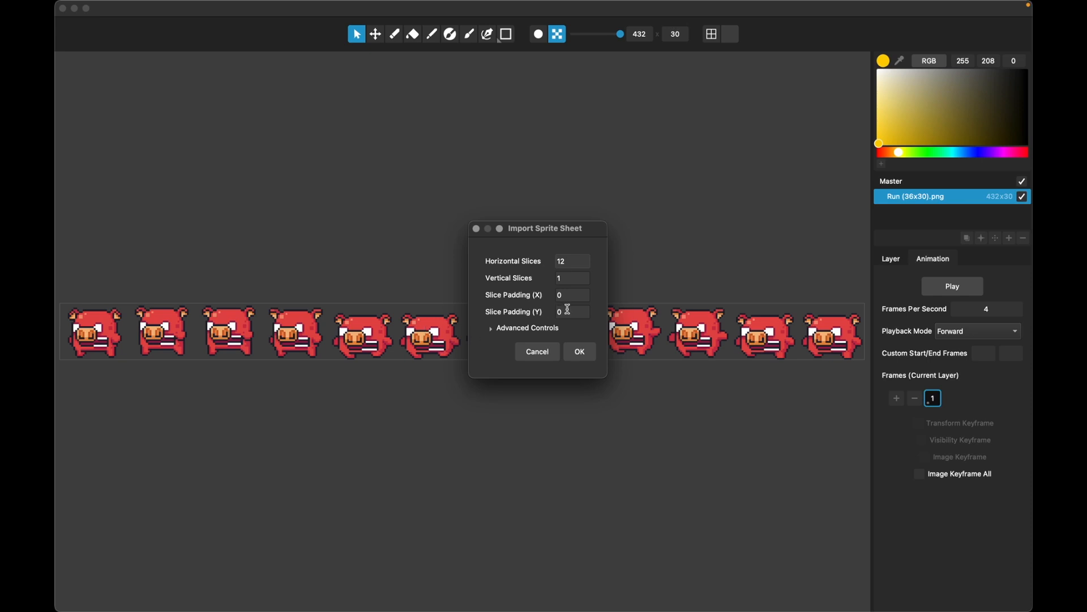
mouse_move(564, 306)
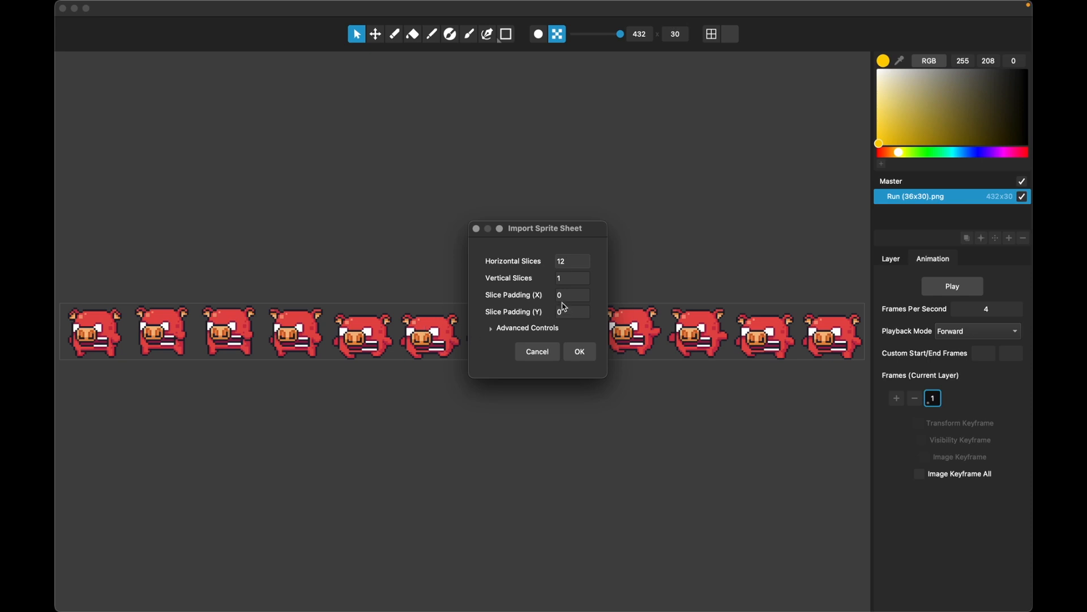
mouse_move(536, 279)
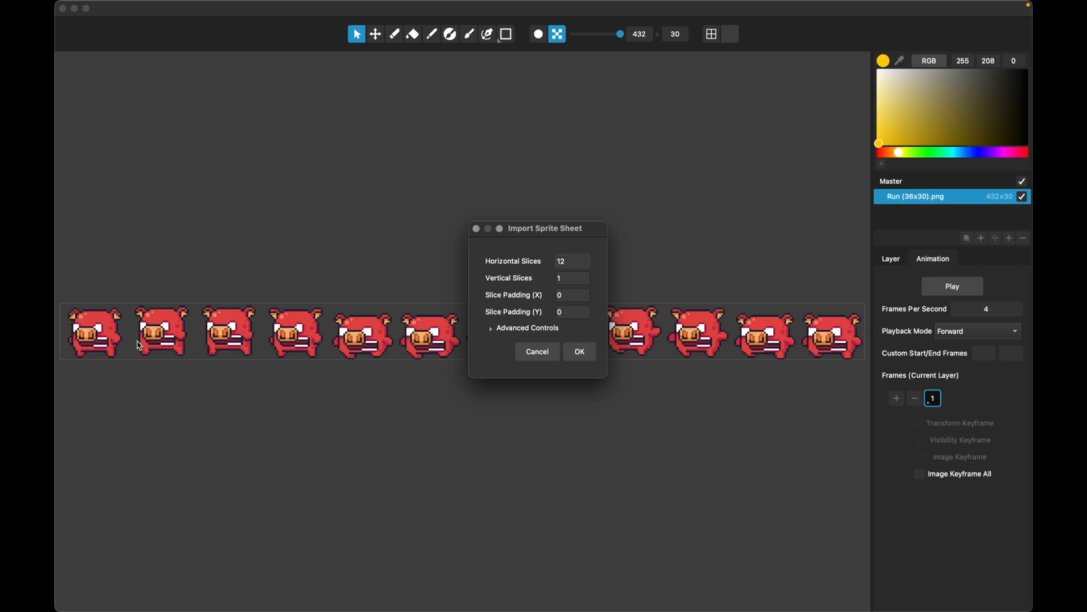
mouse_move(546, 282)
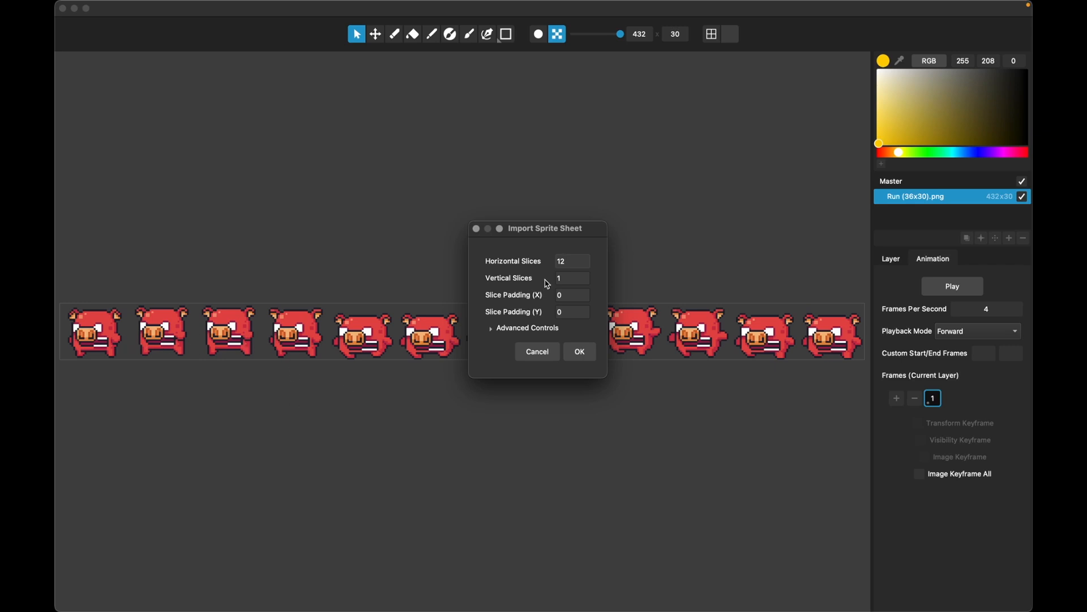
click(571, 277)
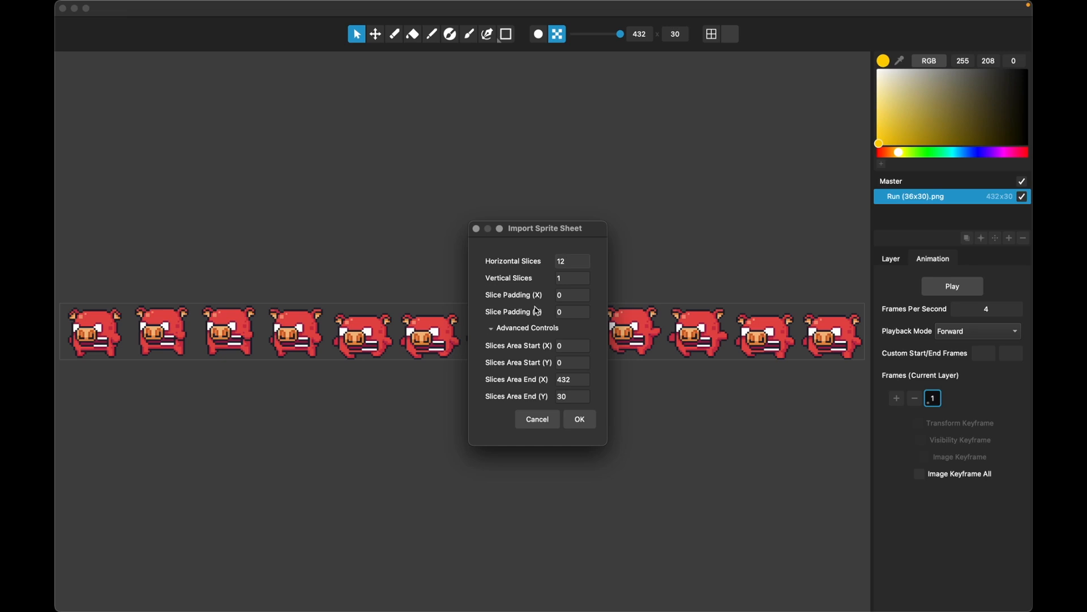
mouse_move(532, 345)
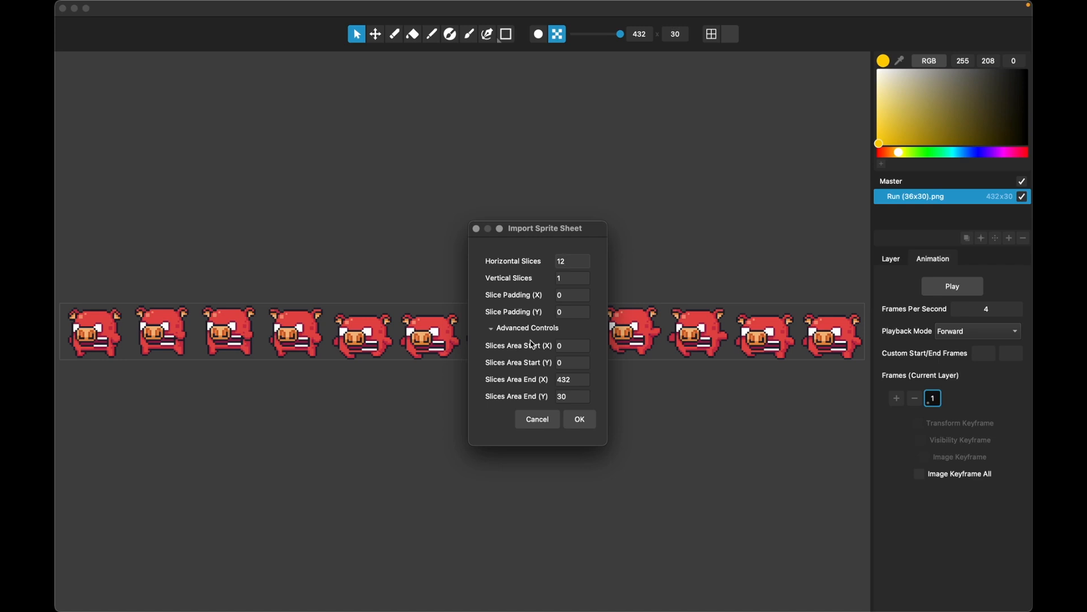
mouse_move(149, 222)
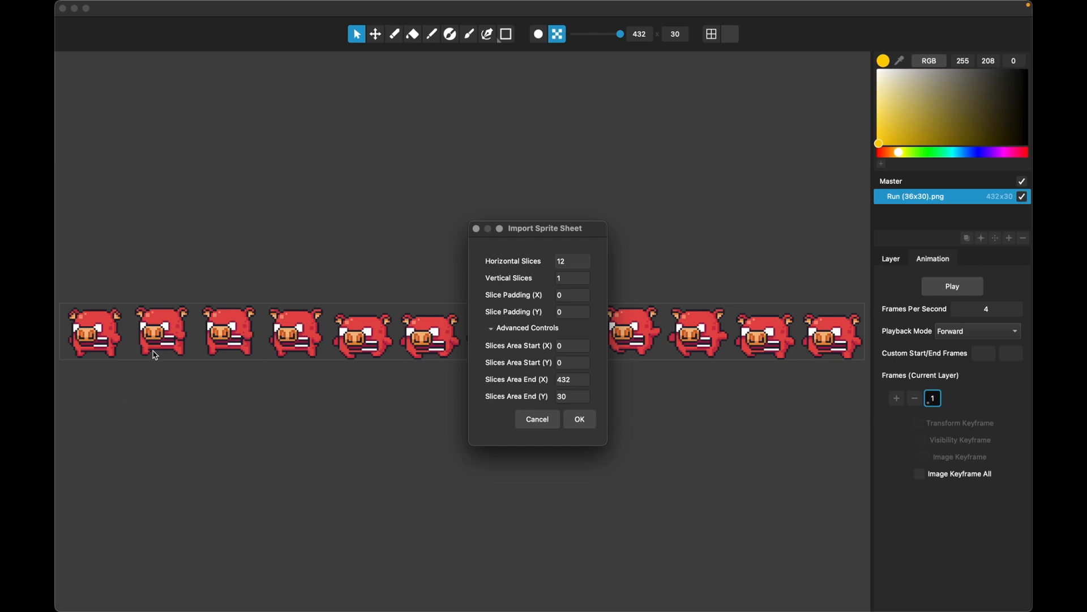
mouse_move(284, 341)
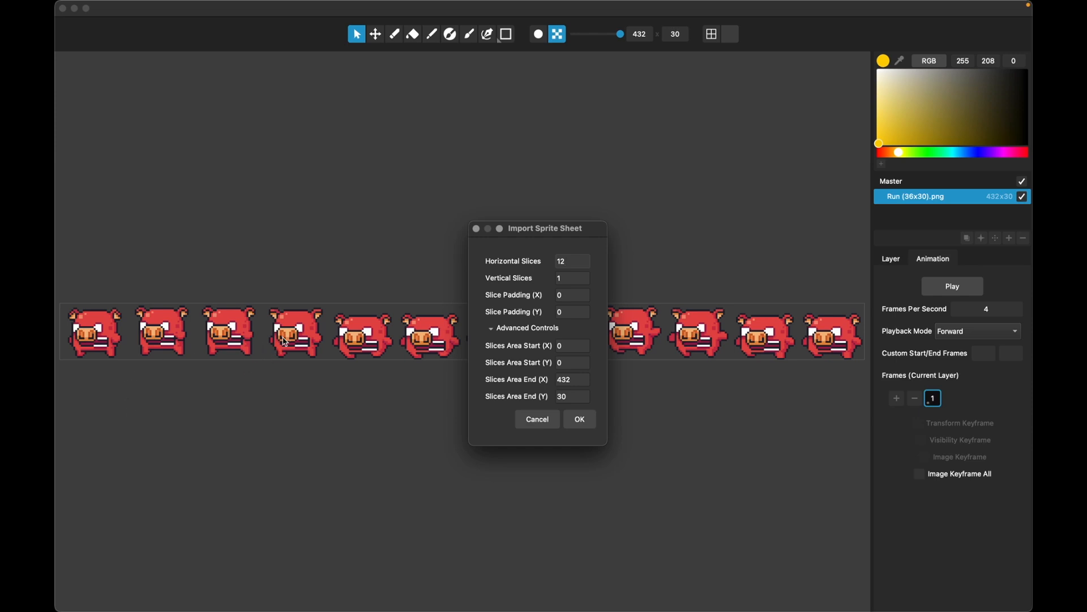
mouse_move(61, 307)
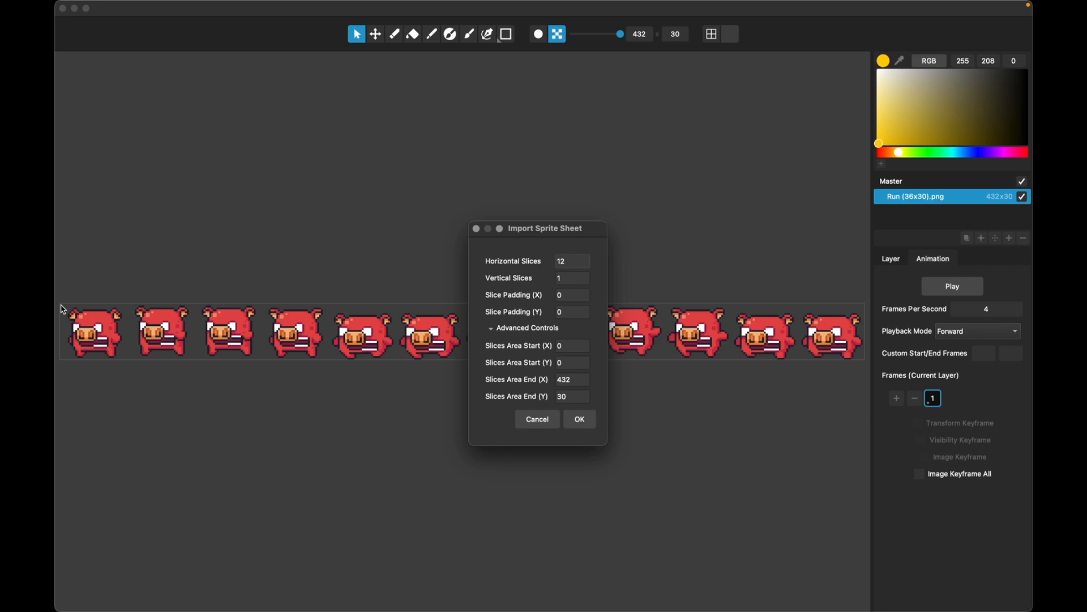
mouse_move(864, 361)
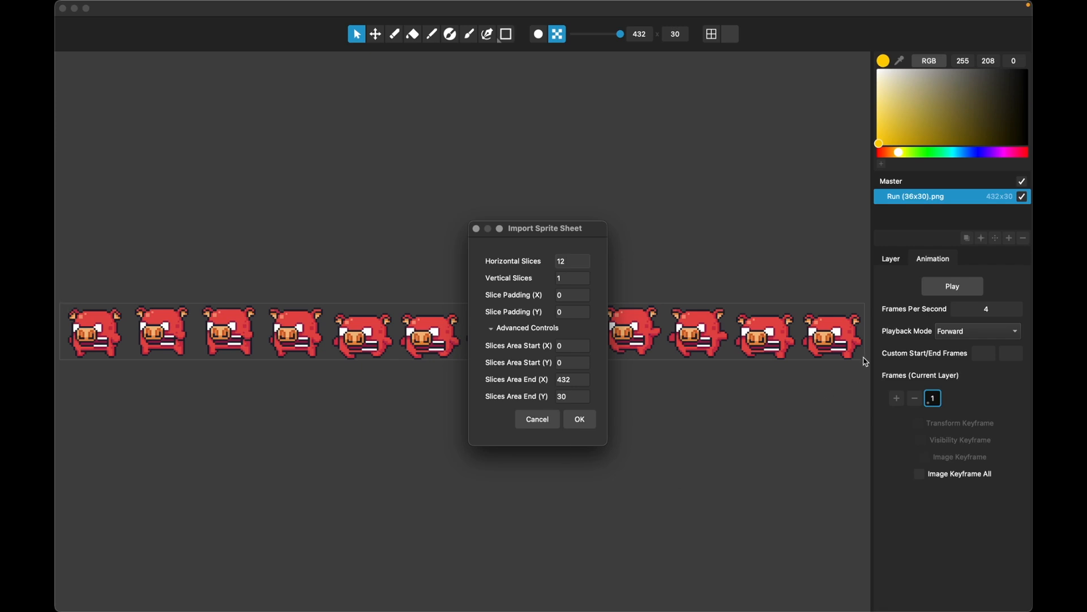
mouse_move(625, 358)
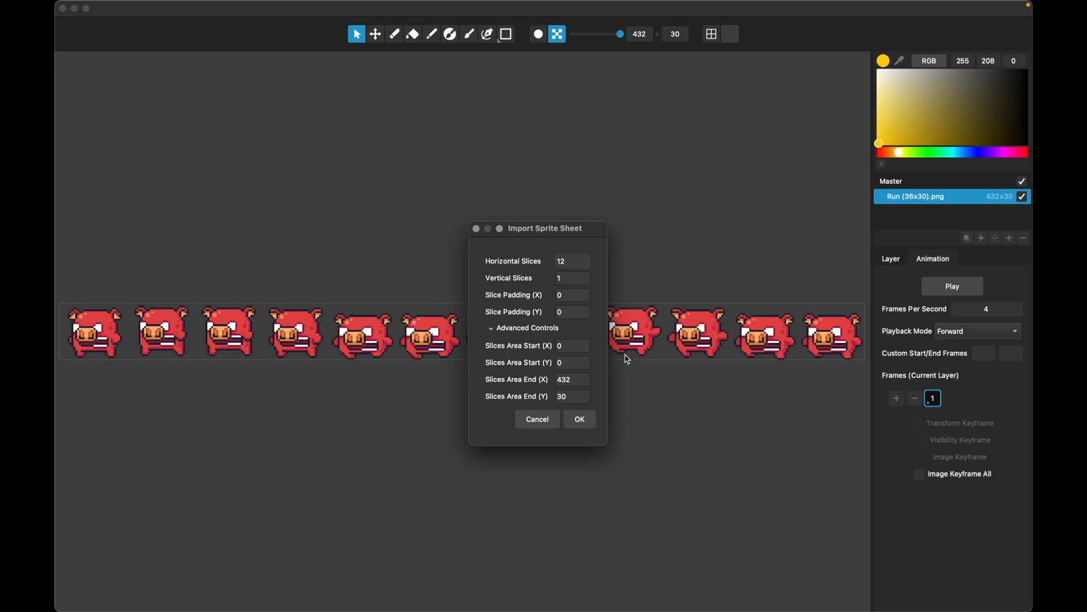
mouse_move(553, 278)
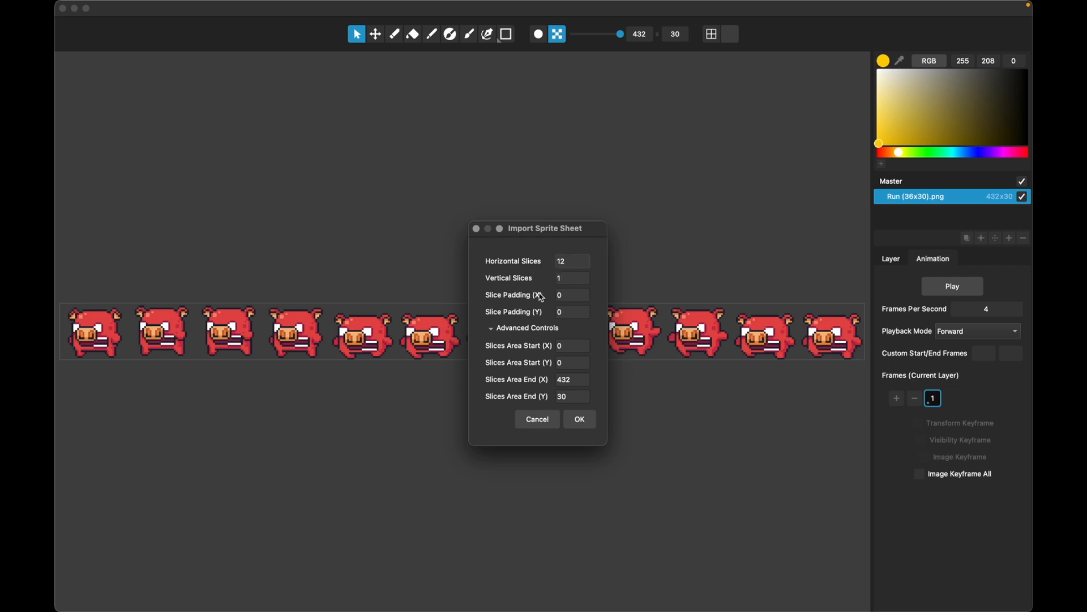
mouse_move(541, 274)
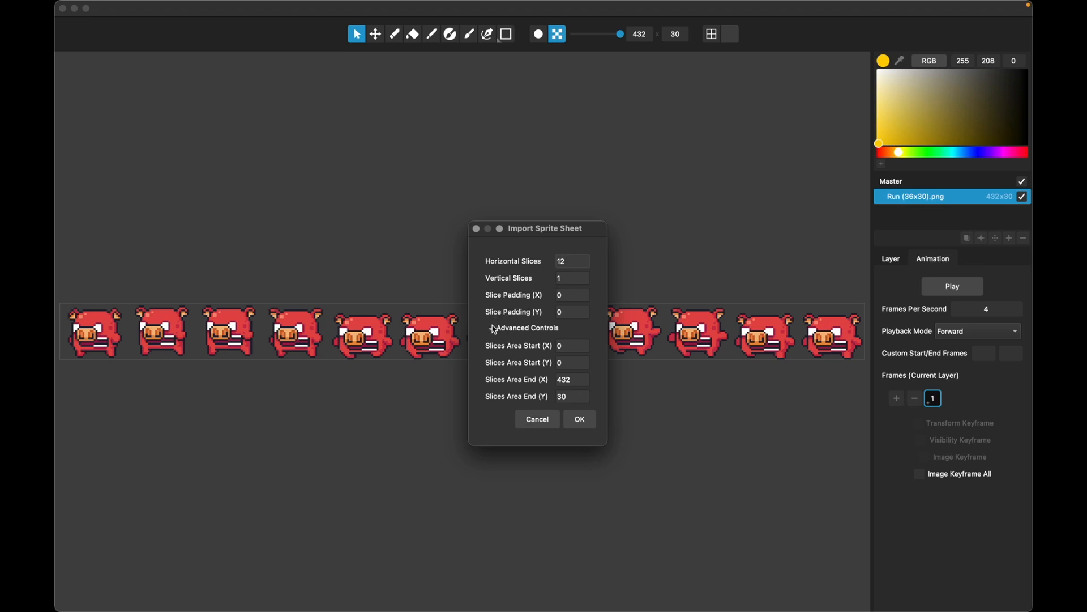
Step: Collapse Advanced Controls and confirm slicing the strip into twelve 36×30 frames
click(492, 328)
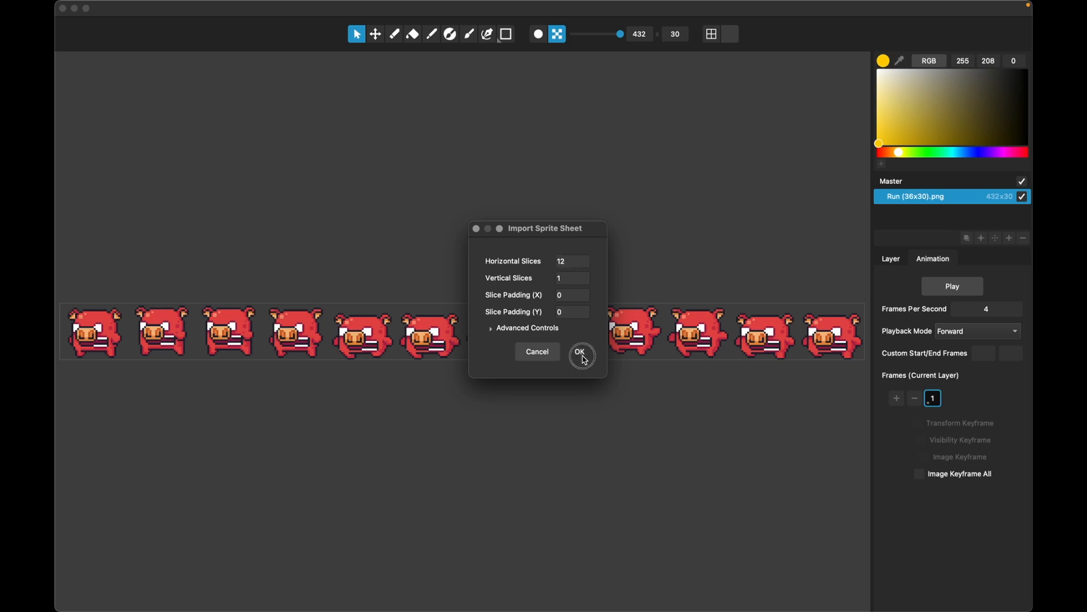
click(582, 353)
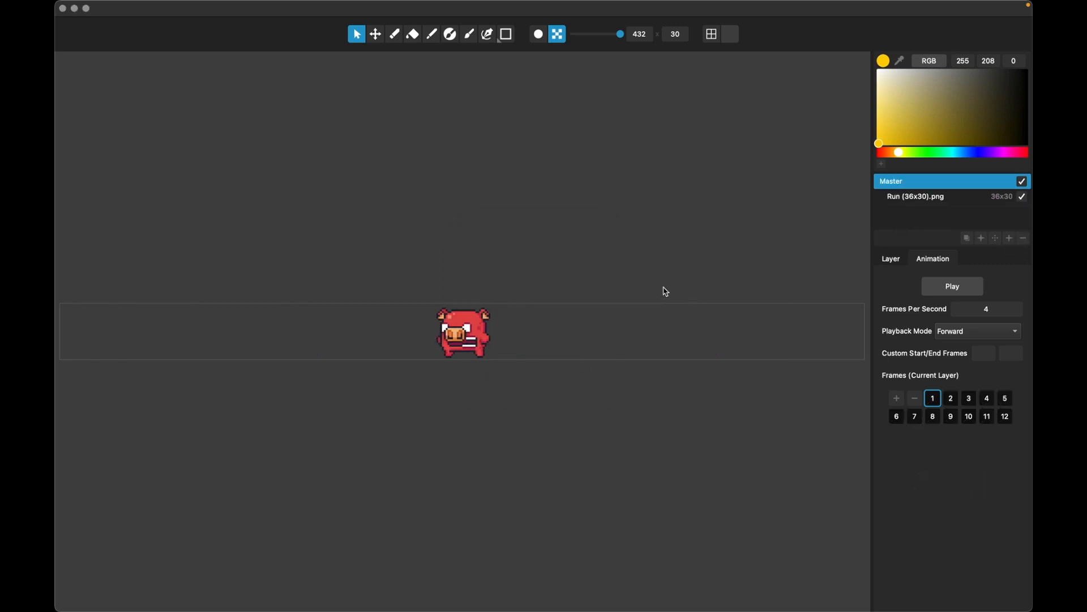
Step: Resize the project canvas to 36×30 through Edit > Resize Project
click(164, 7)
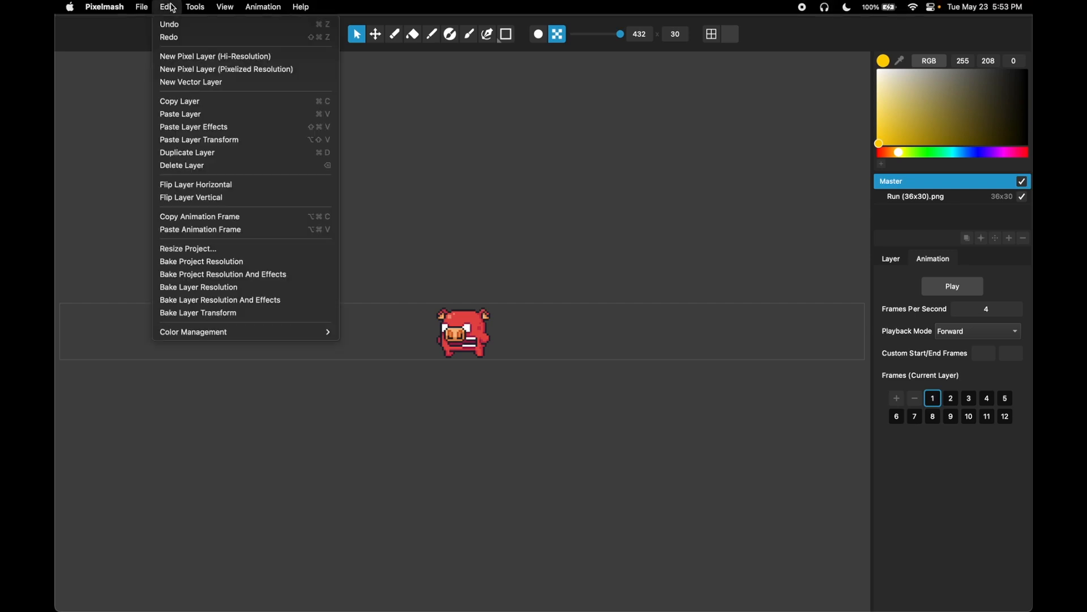
mouse_move(203, 243)
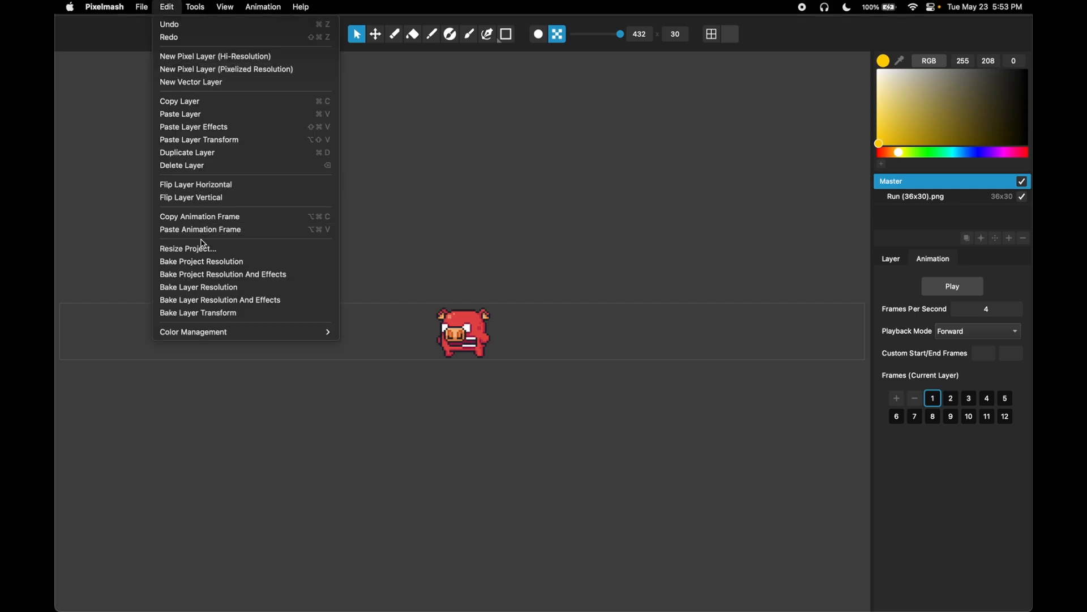
click(188, 249)
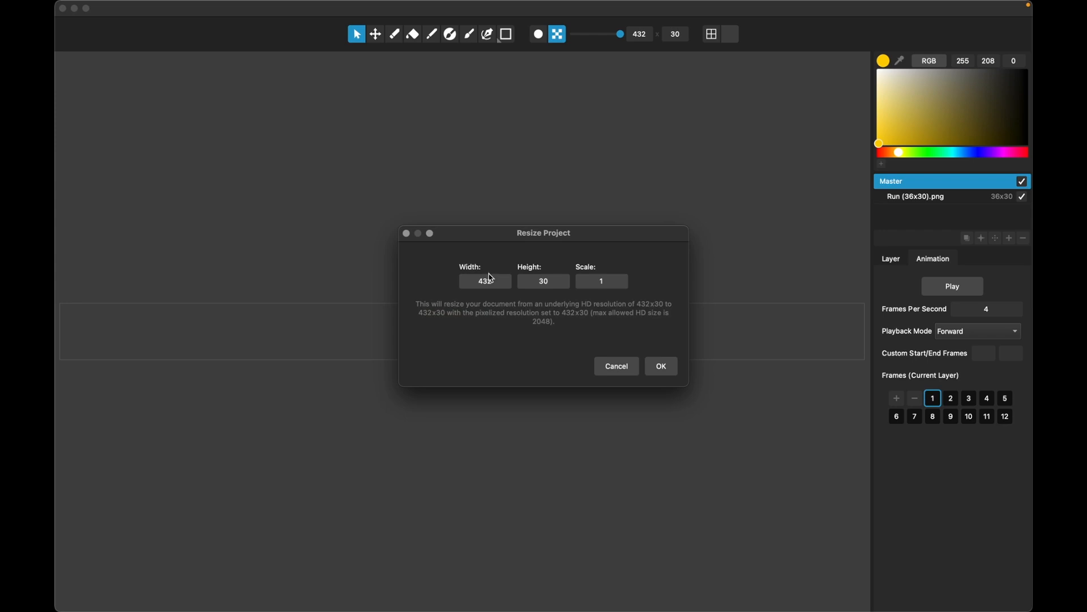
text(3)
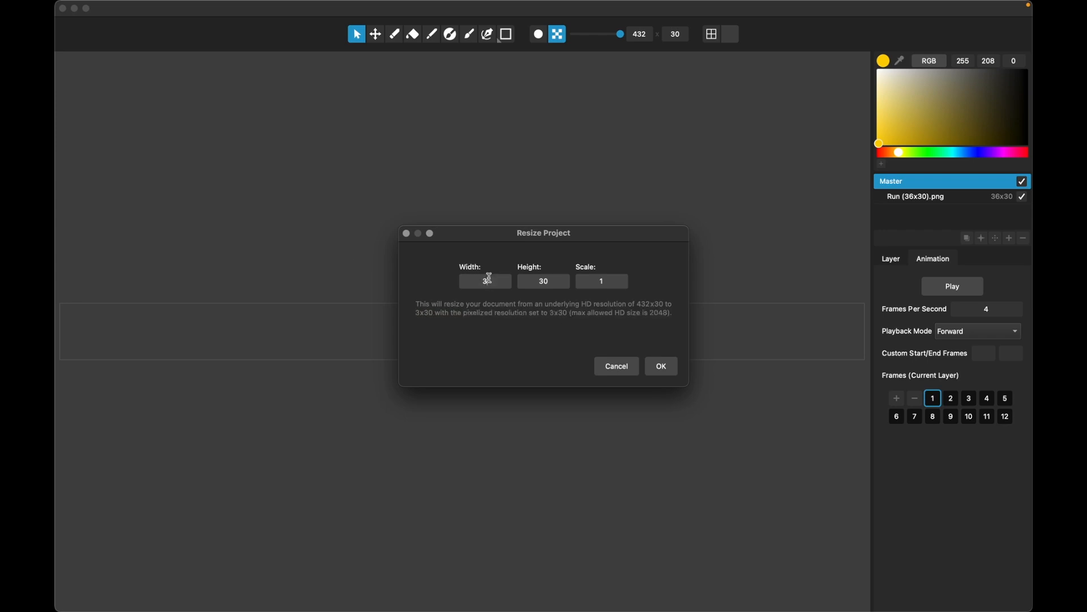
click(661, 366)
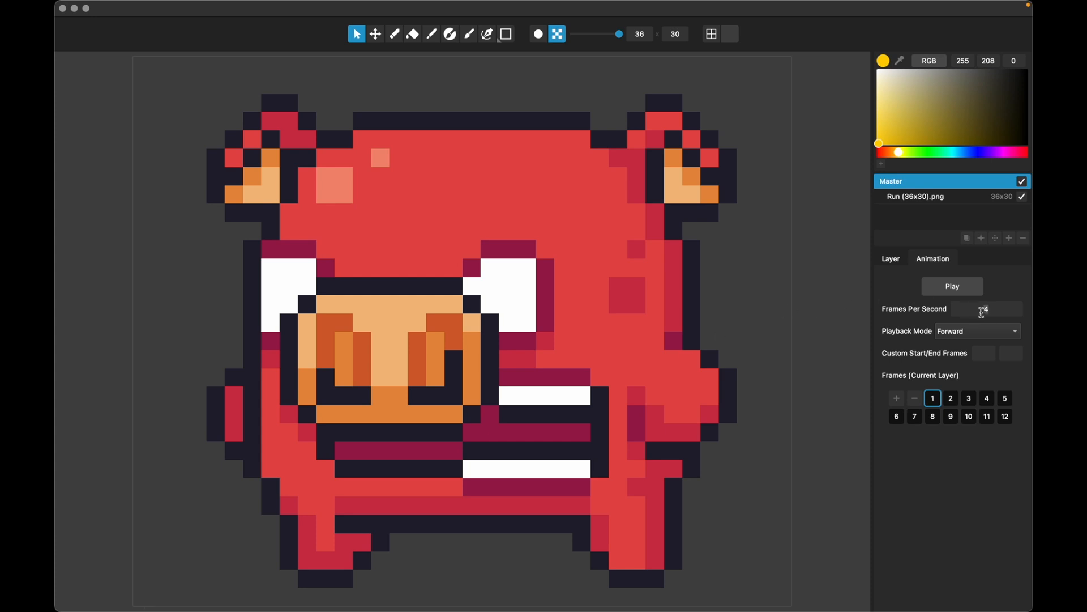
Step: Set the animation to 16 fps, close the preview, and step through frames 9 and 1
text(16)
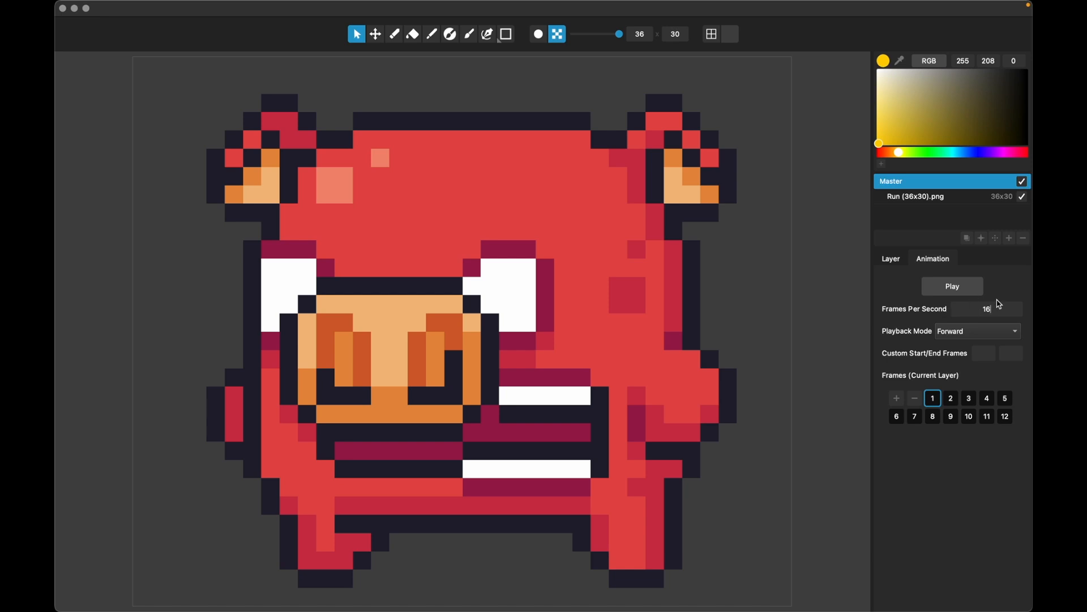
click(952, 286)
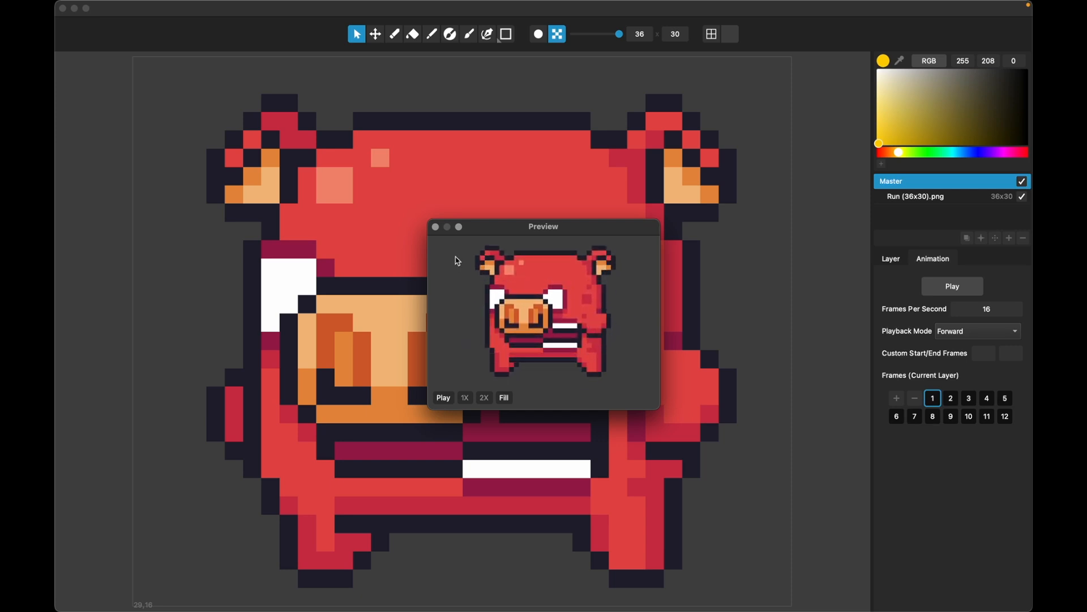
click(438, 227)
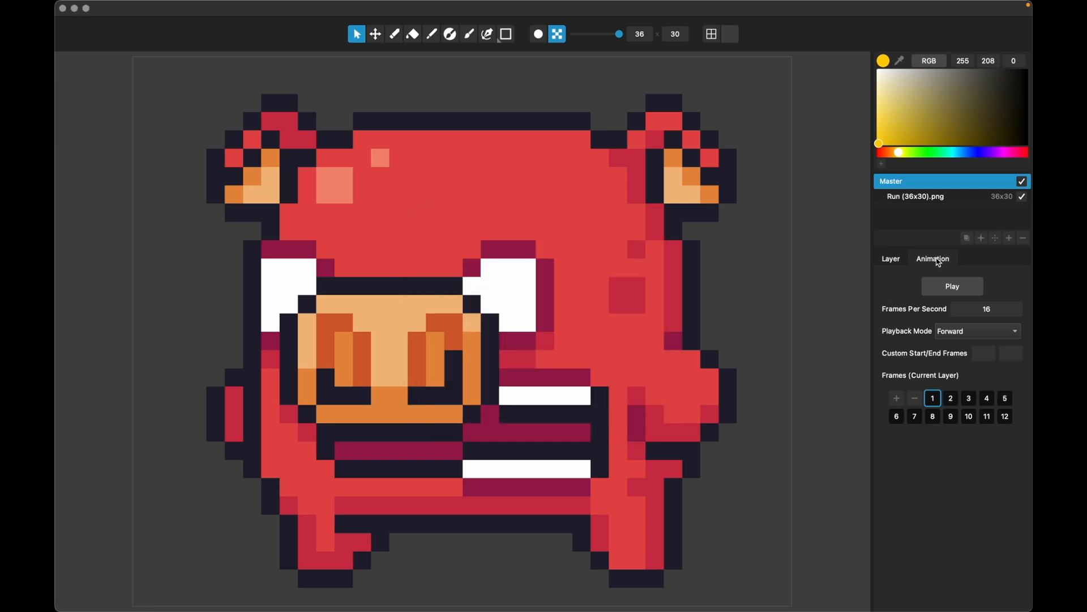
click(915, 197)
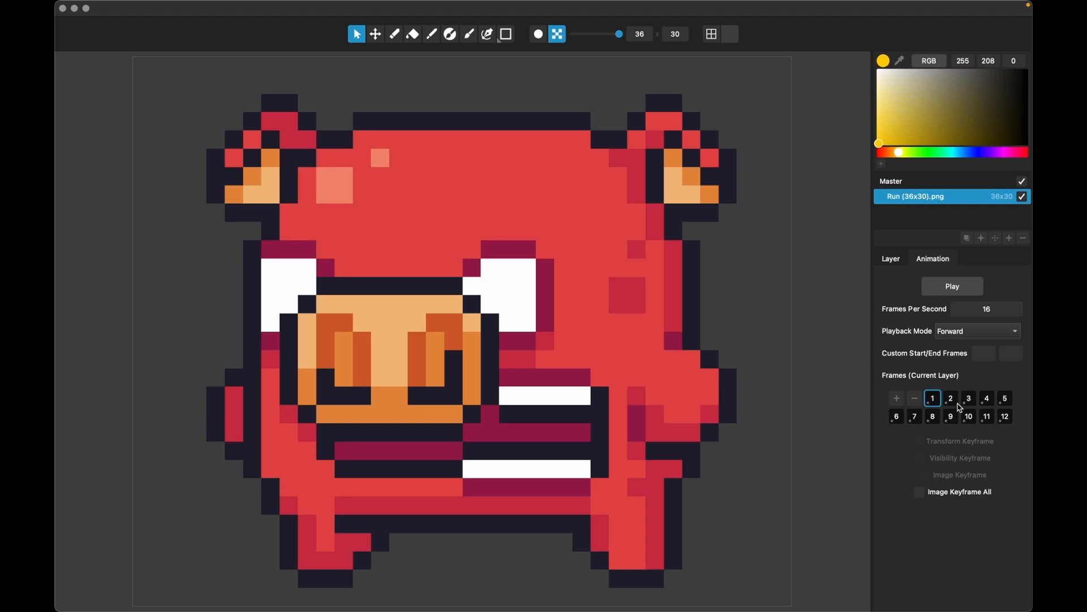
click(950, 416)
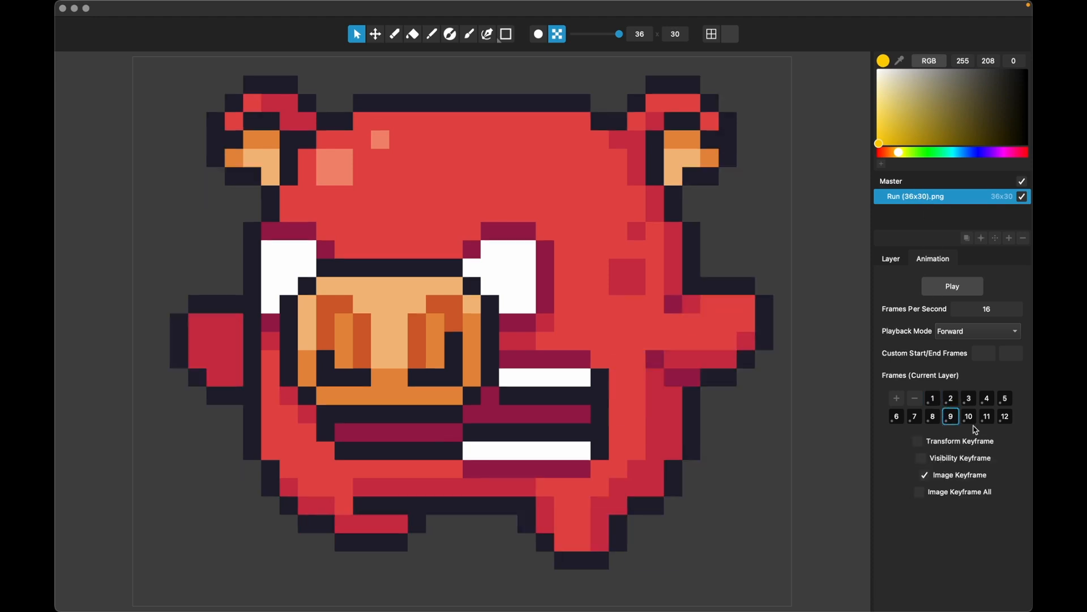
click(932, 398)
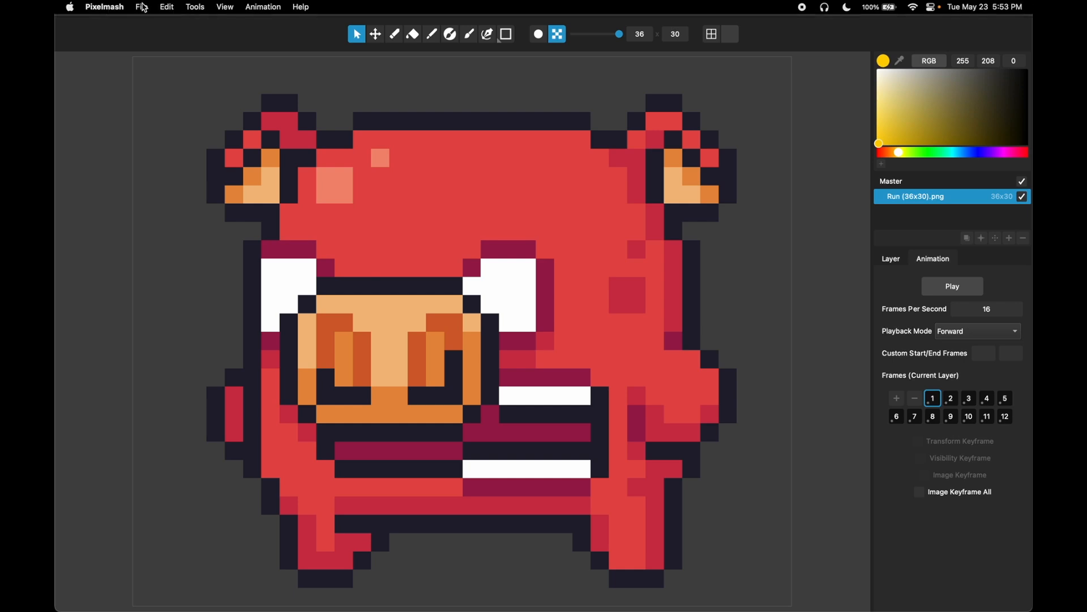
Step: Start File > Open to load the retro game.png sprite sheet
click(142, 7)
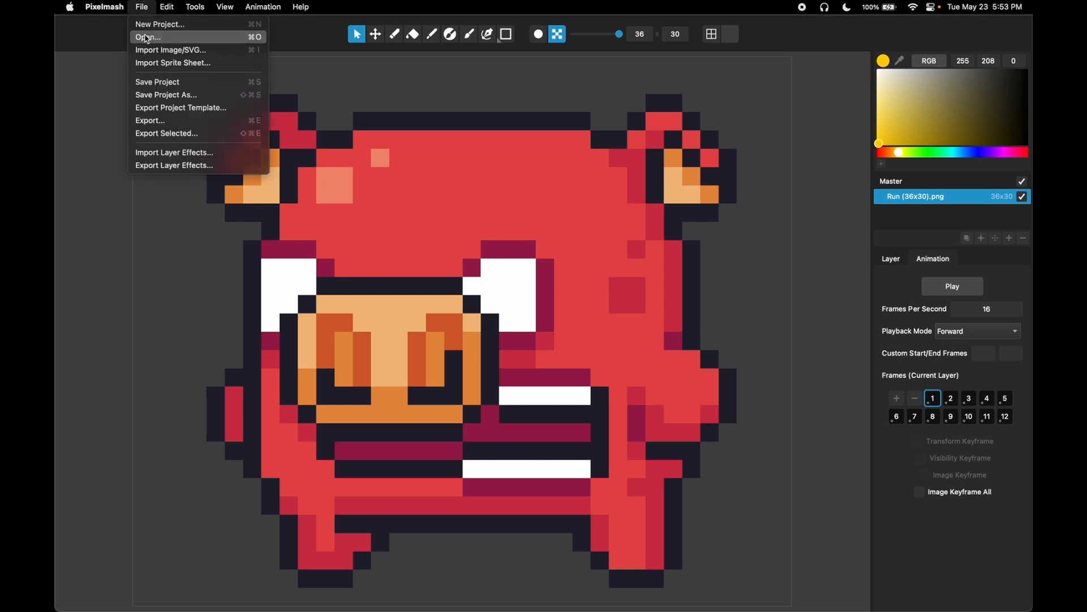
click(146, 37)
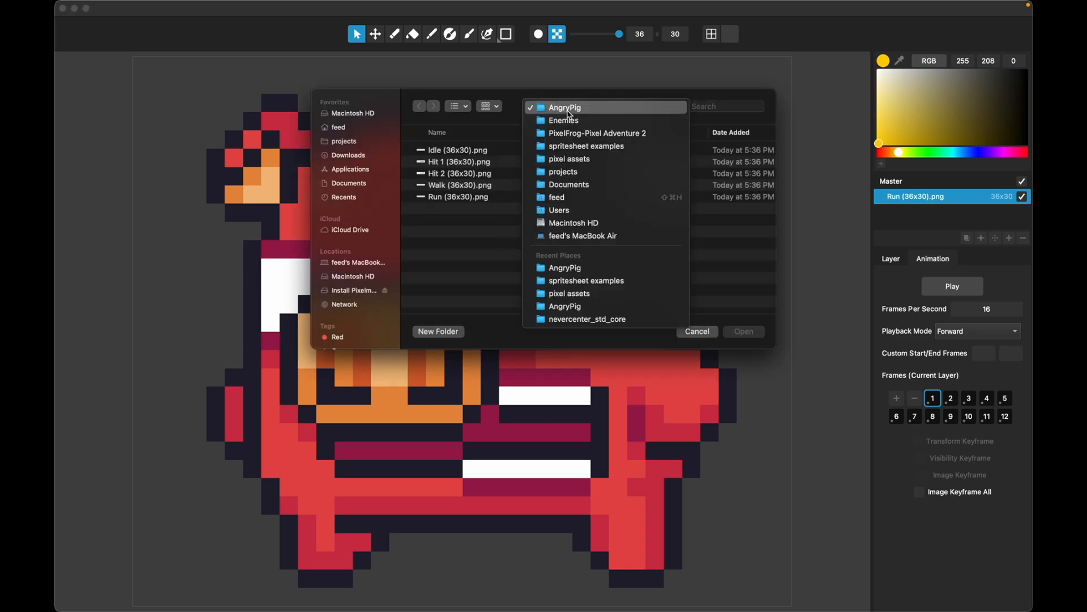
mouse_move(566, 146)
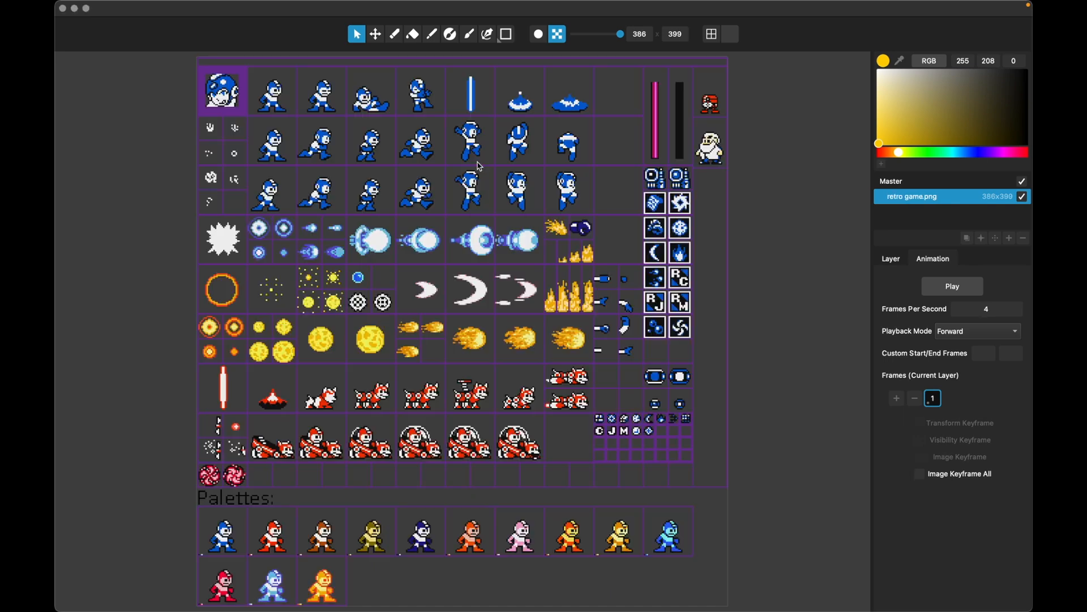
mouse_move(470, 223)
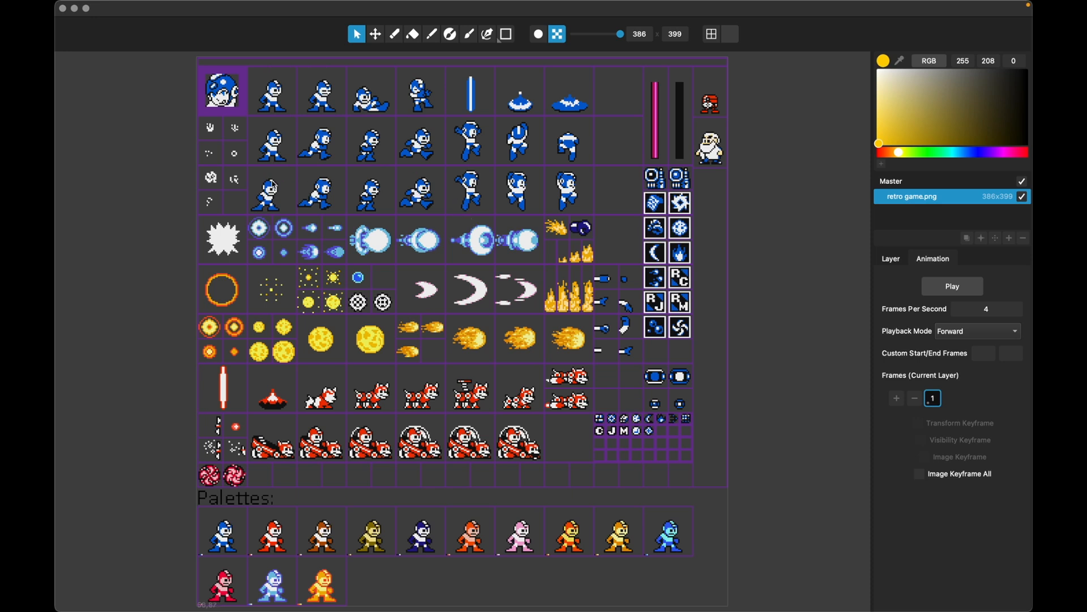
mouse_move(319, 161)
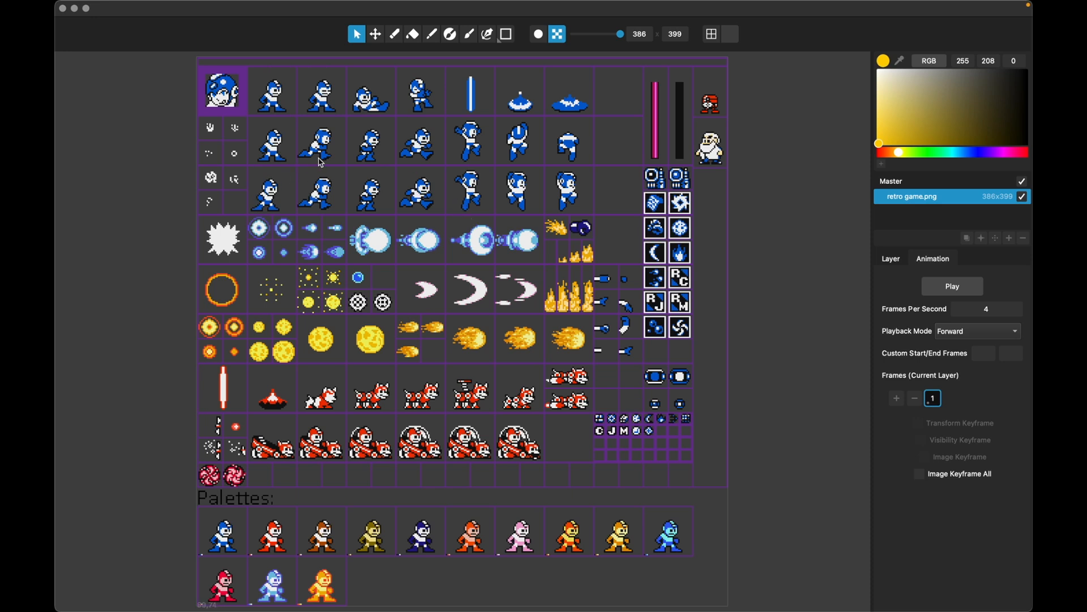
mouse_move(297, 168)
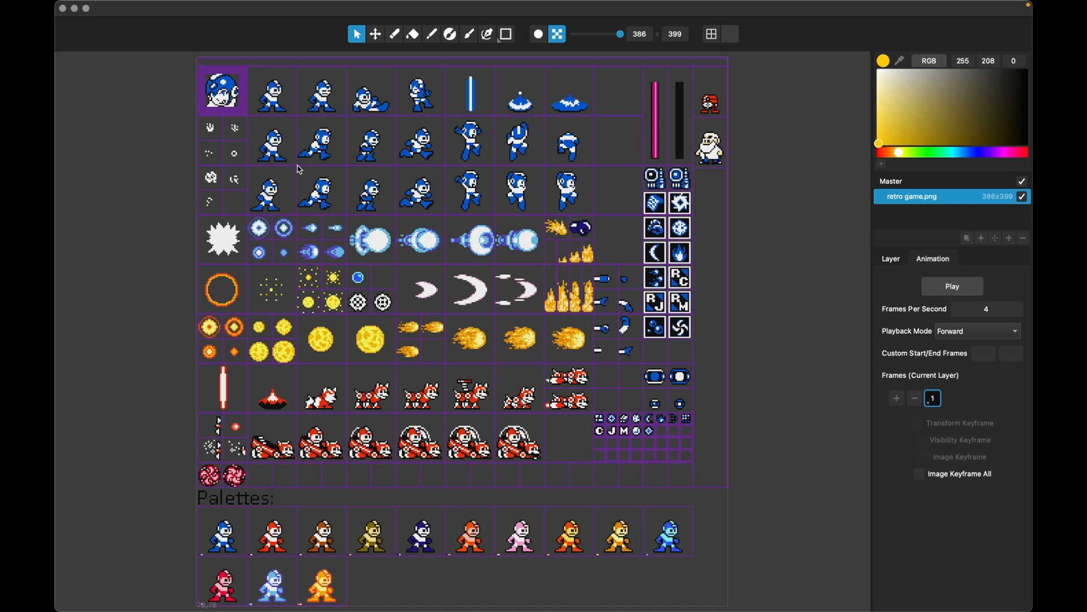
mouse_move(317, 167)
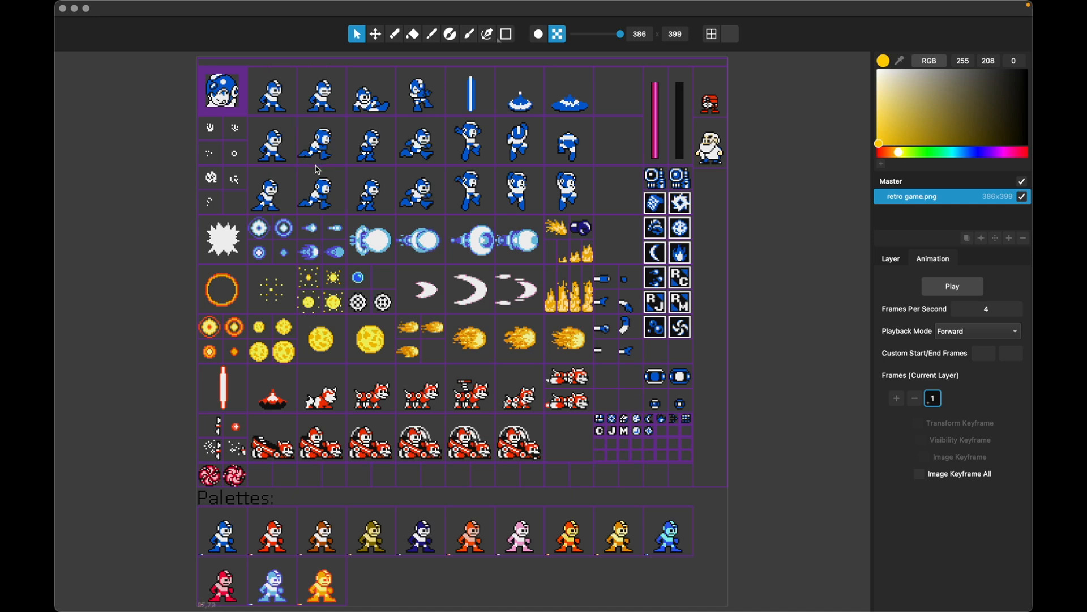
mouse_move(436, 214)
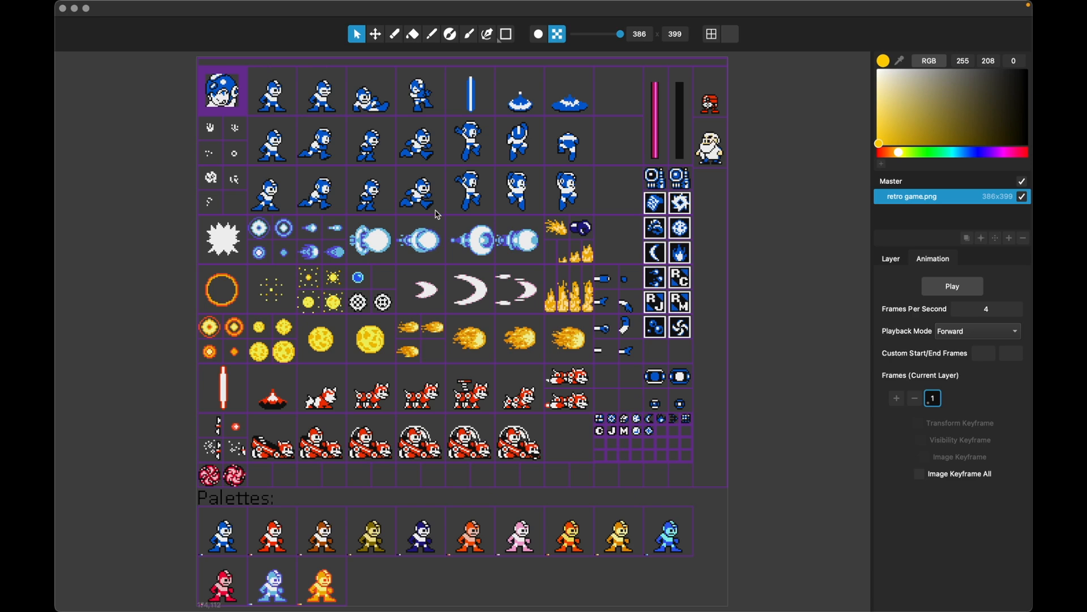
mouse_move(277, 304)
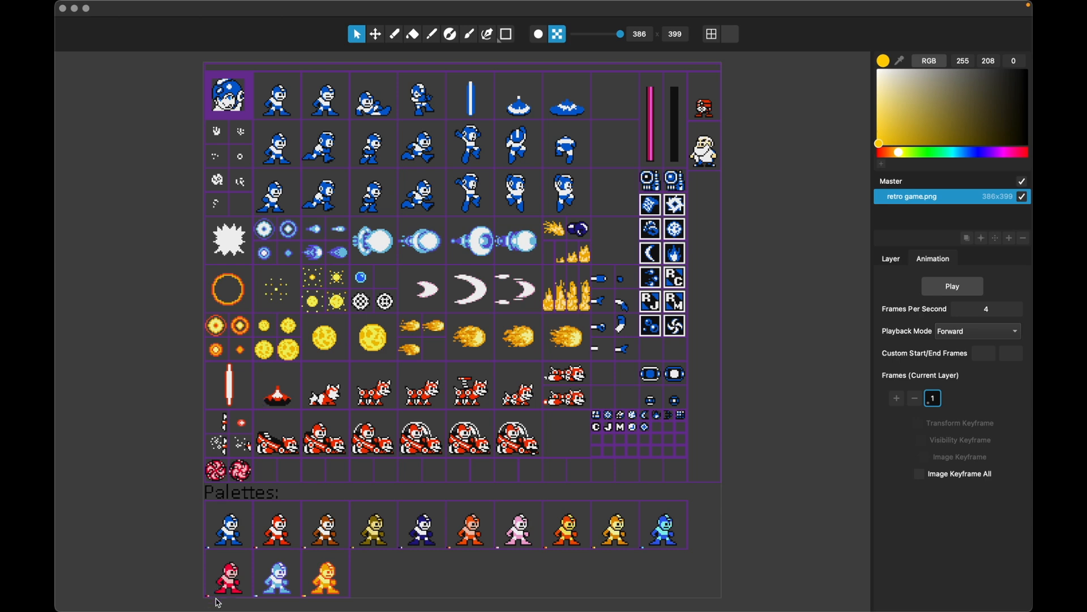
mouse_move(229, 399)
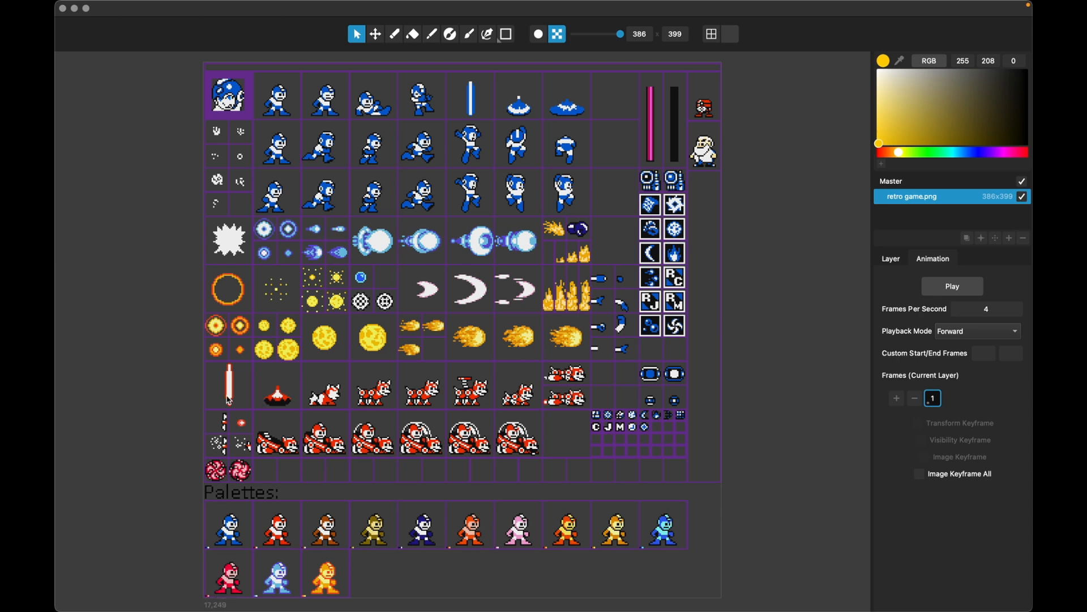
mouse_move(255, 173)
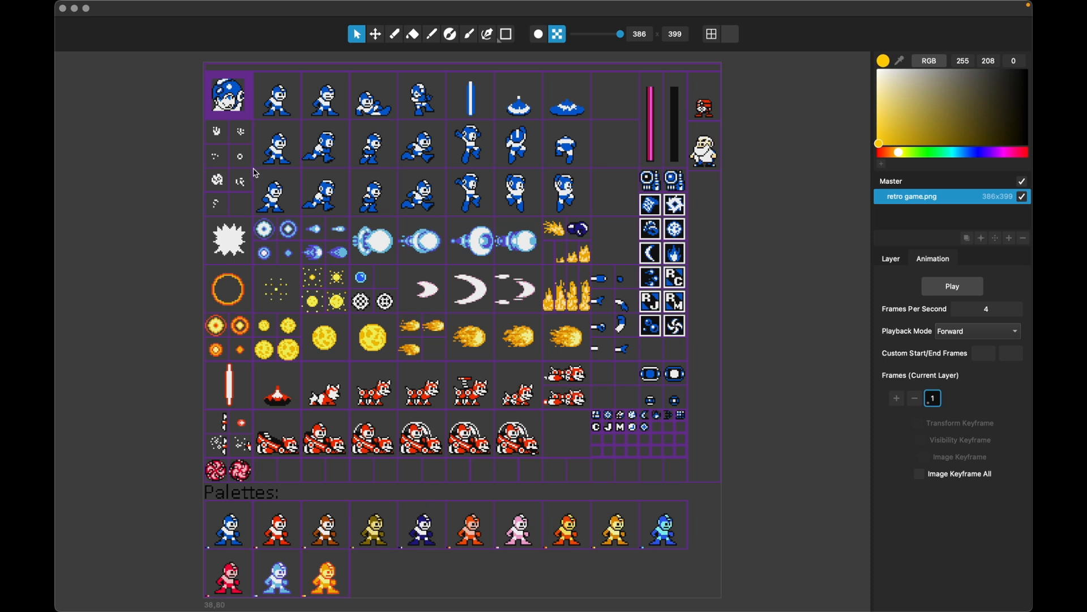
mouse_move(447, 220)
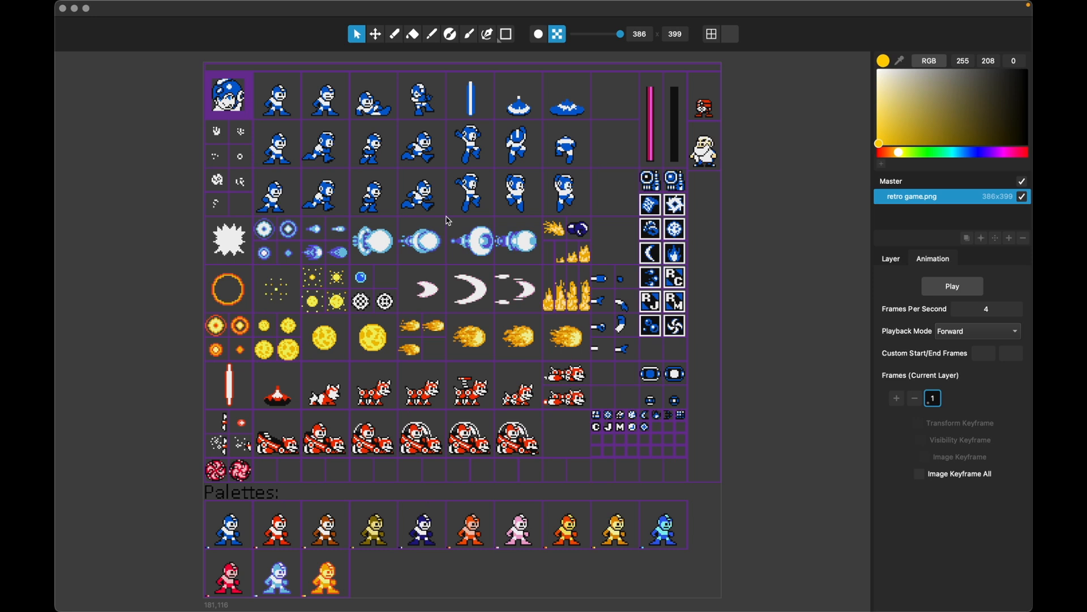
Step: Open the File menu after locating the running Mega Man row's coordinates
click(139, 7)
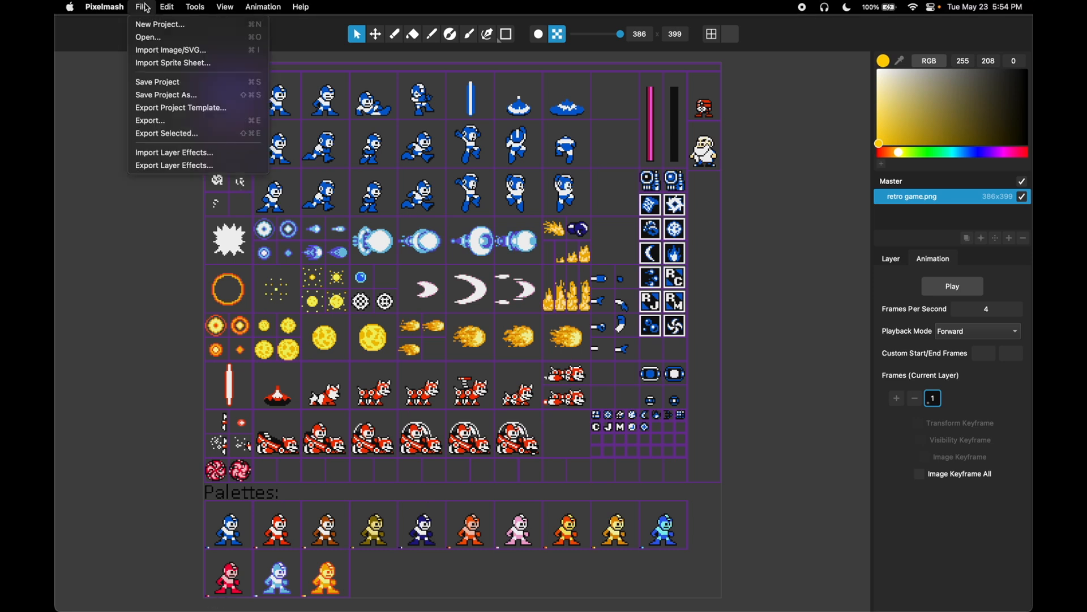
mouse_move(158, 70)
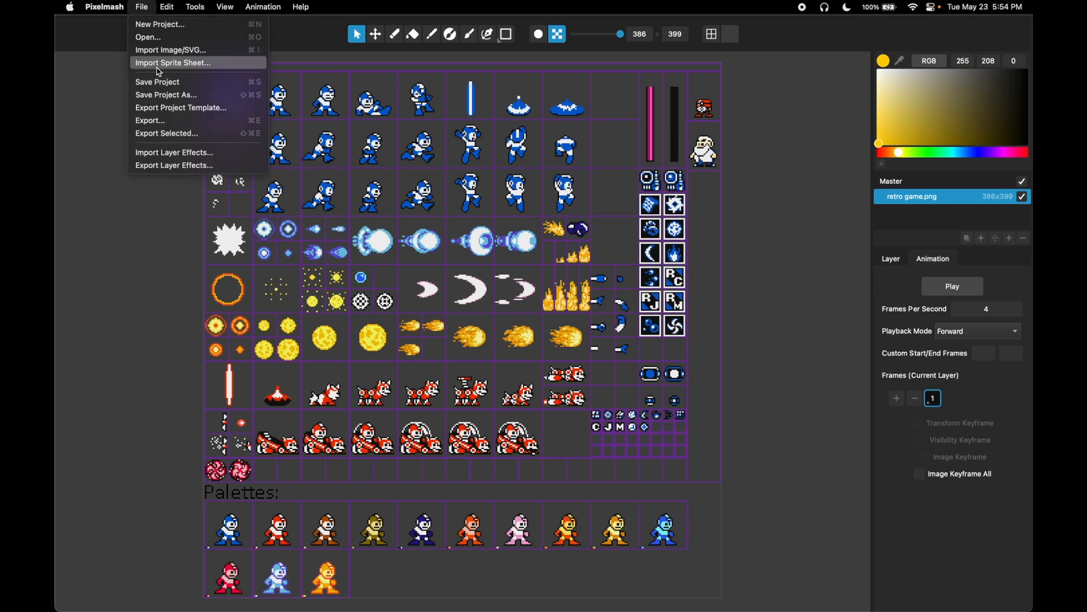
Step: Slice retro game.png into 4 frames, padding 2/2, area 37,80–181,116
click(174, 63)
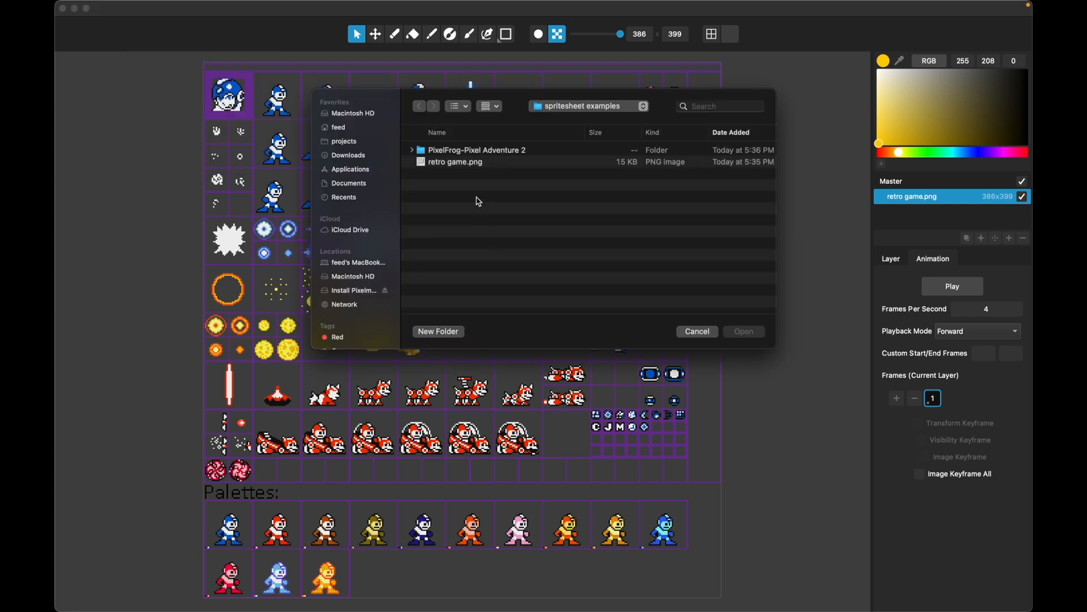
click(743, 331)
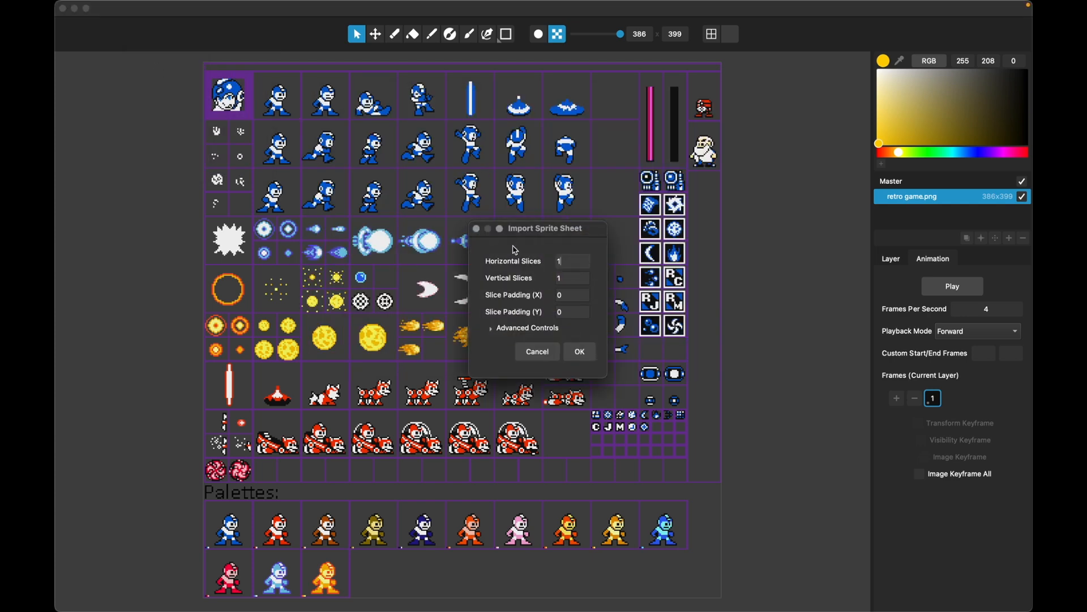
click(522, 327)
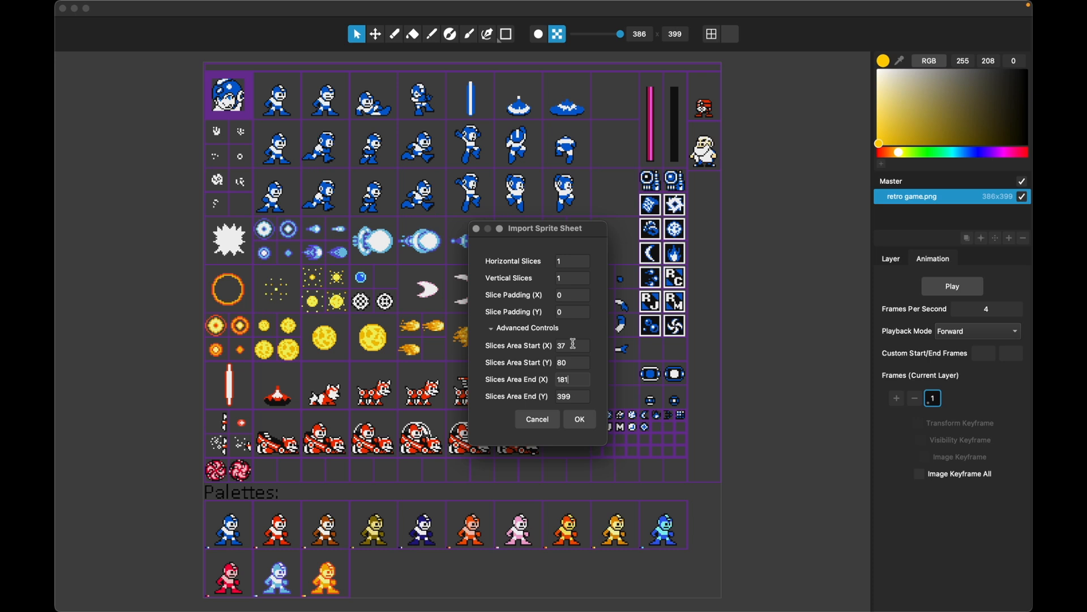
text(116)
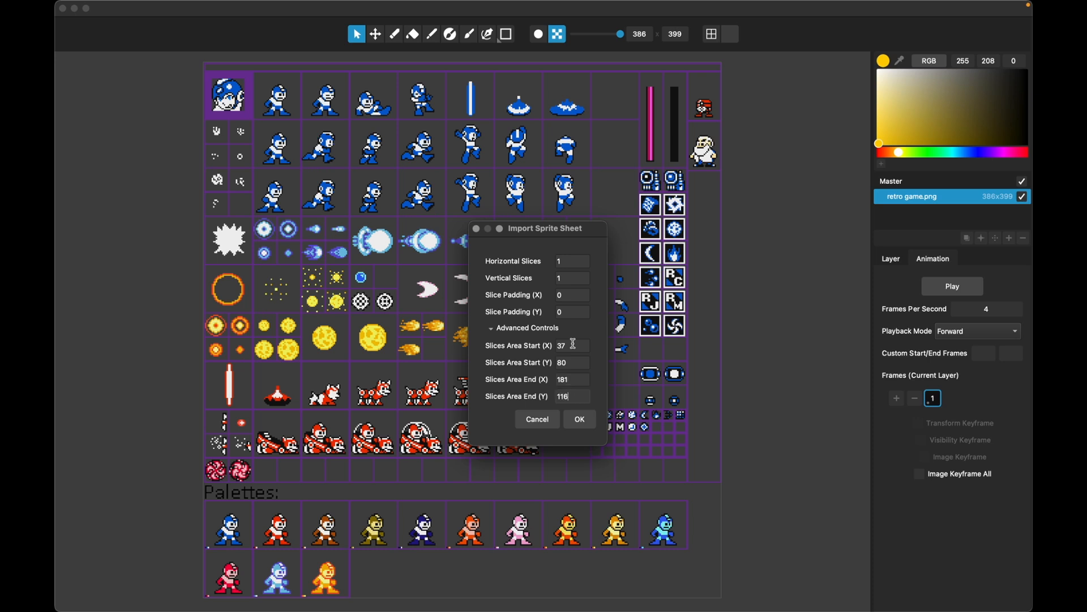
mouse_move(489, 350)
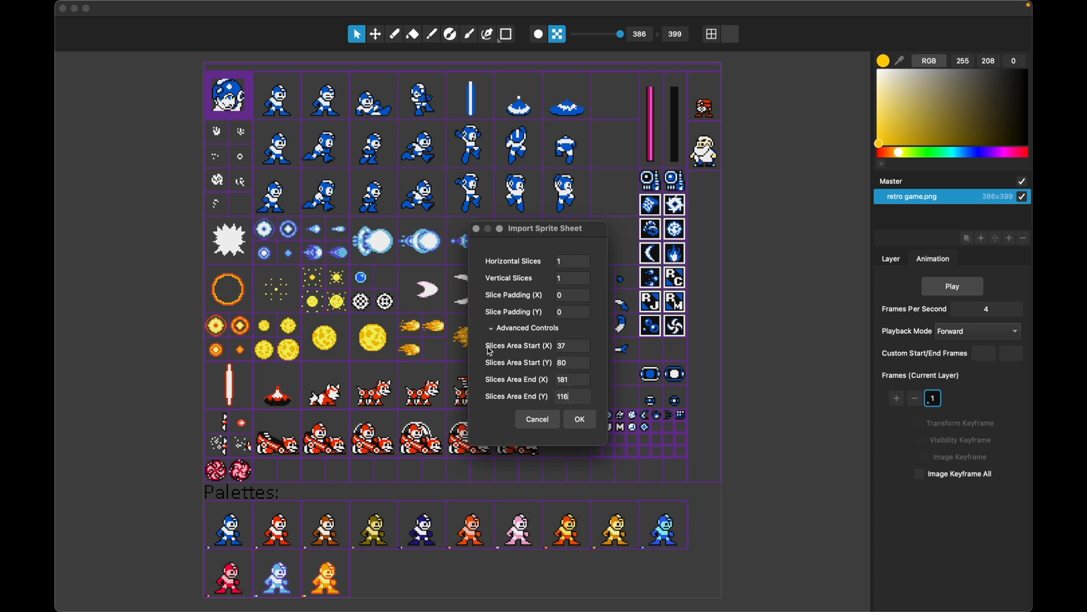
mouse_move(430, 221)
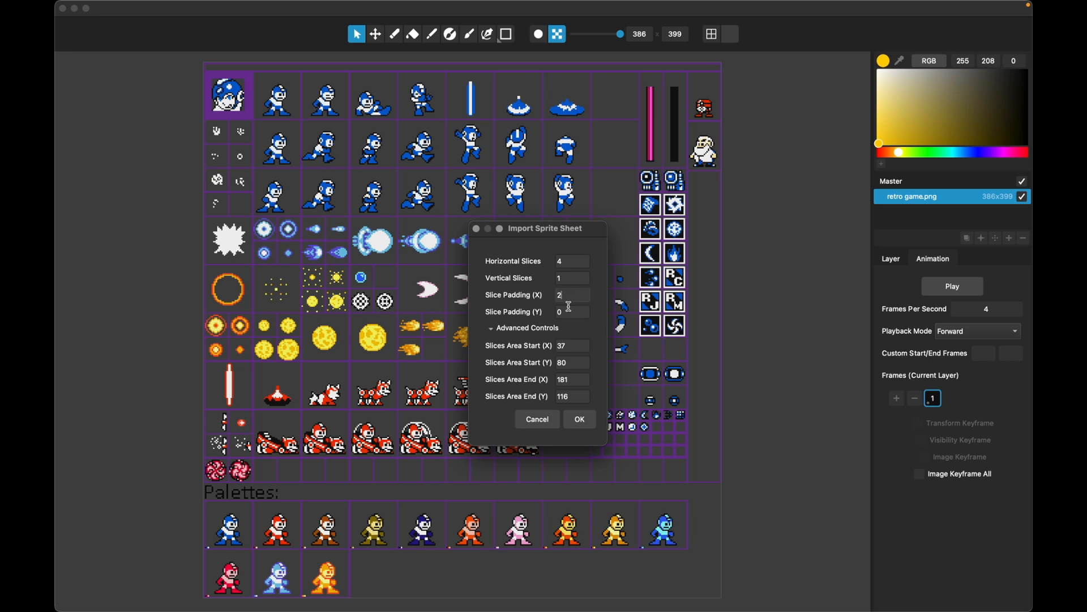
text(2)
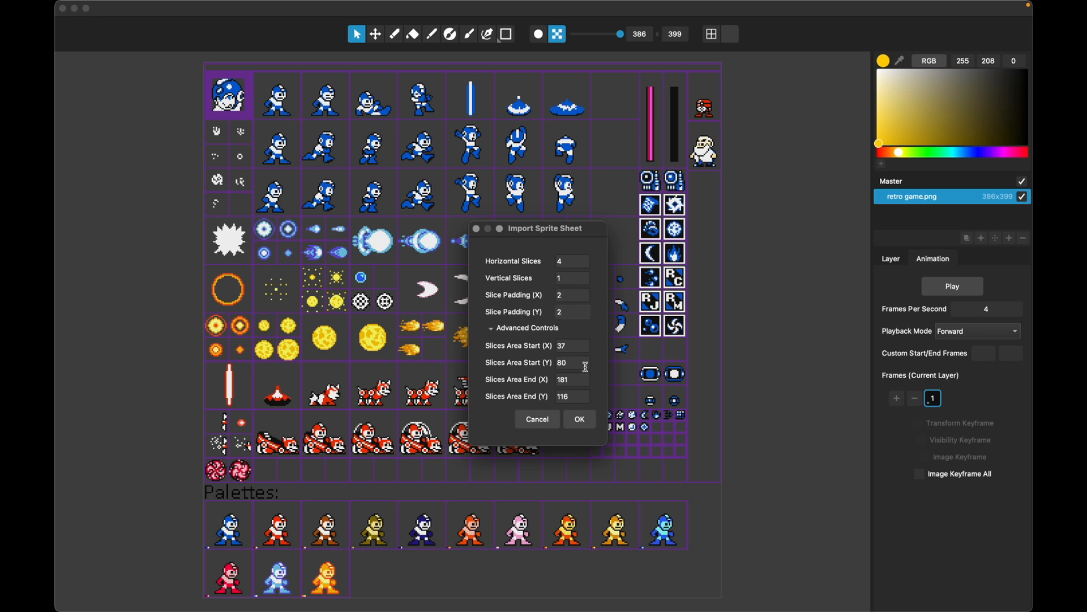
click(579, 419)
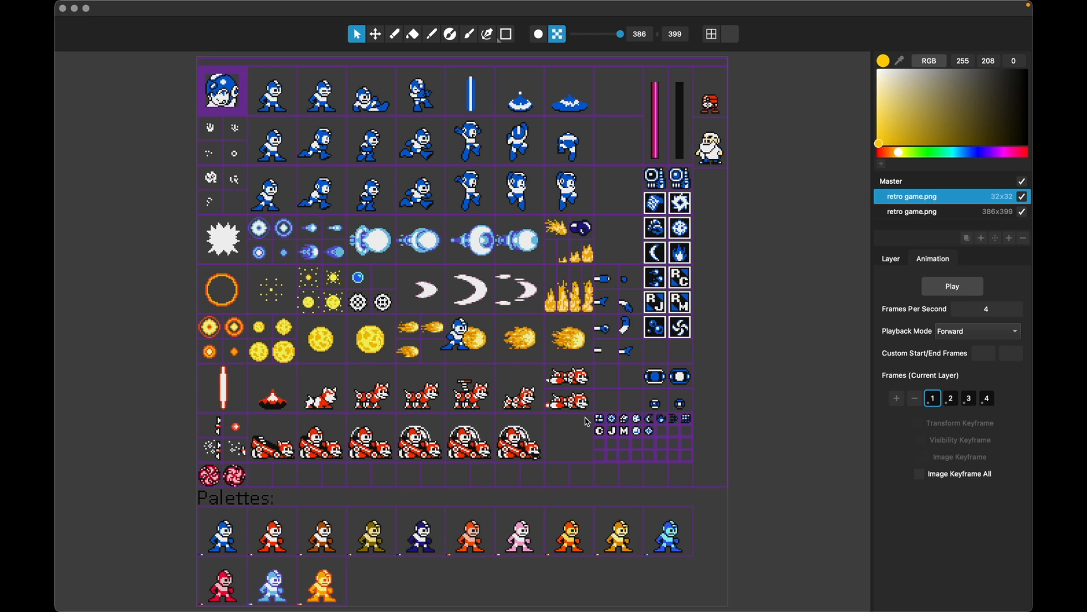
Step: Delete the full-size sheet layer, leaving the new 32×32 run layer selected
click(926, 211)
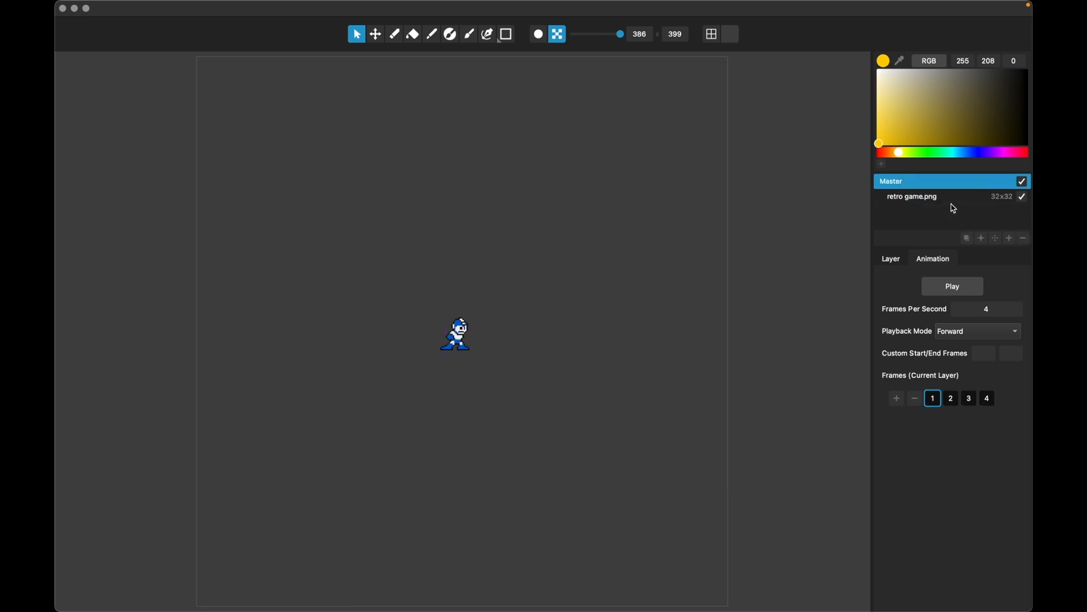
click(912, 197)
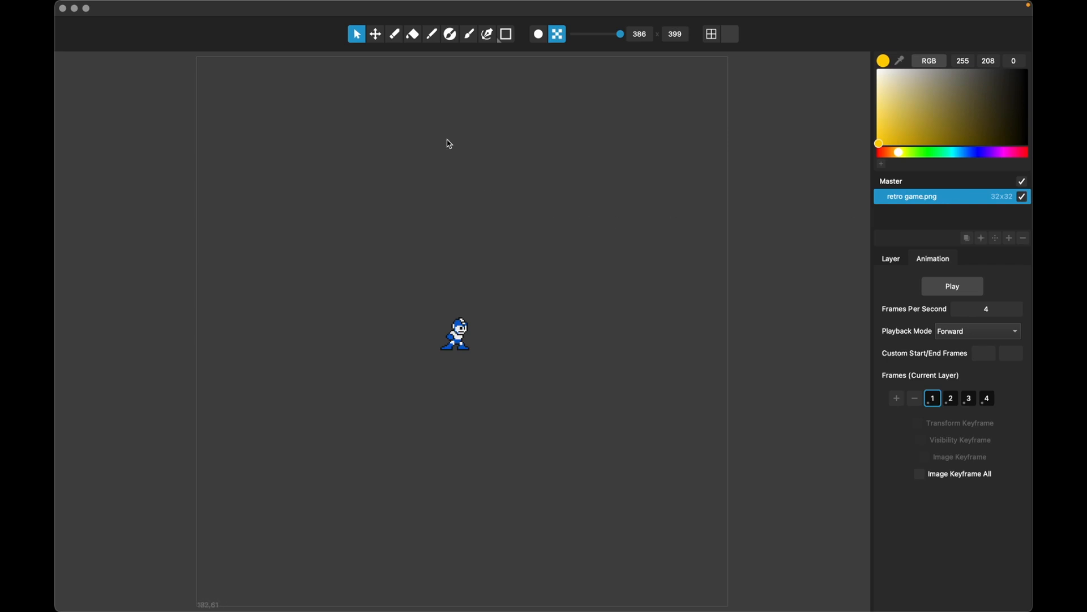
click(166, 7)
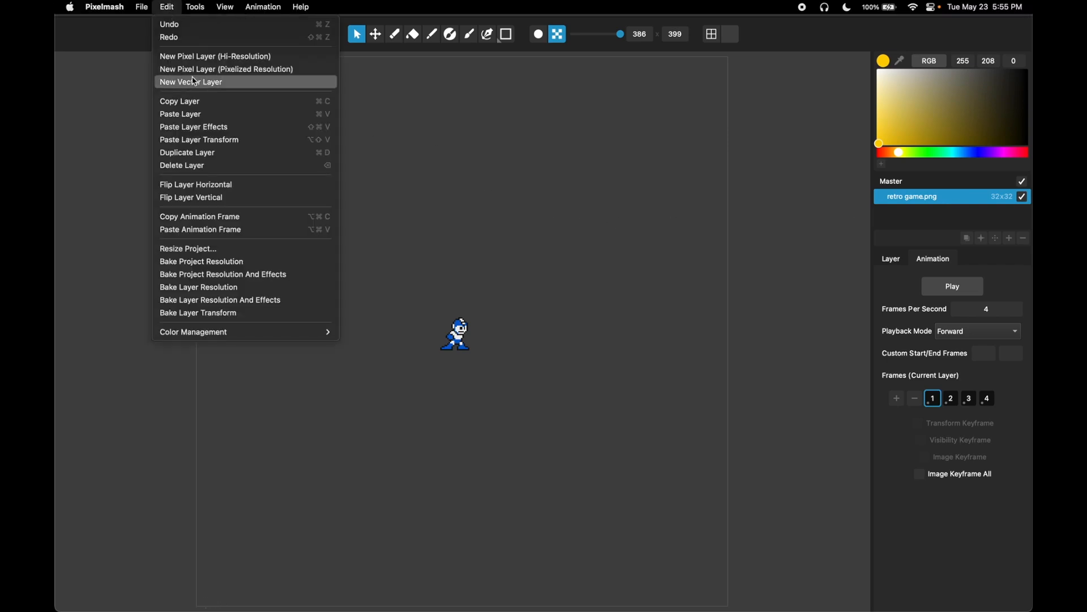
Step: Resize the project to 64 by 64 pixels and play Mega Man's four-frame run
click(447, 249)
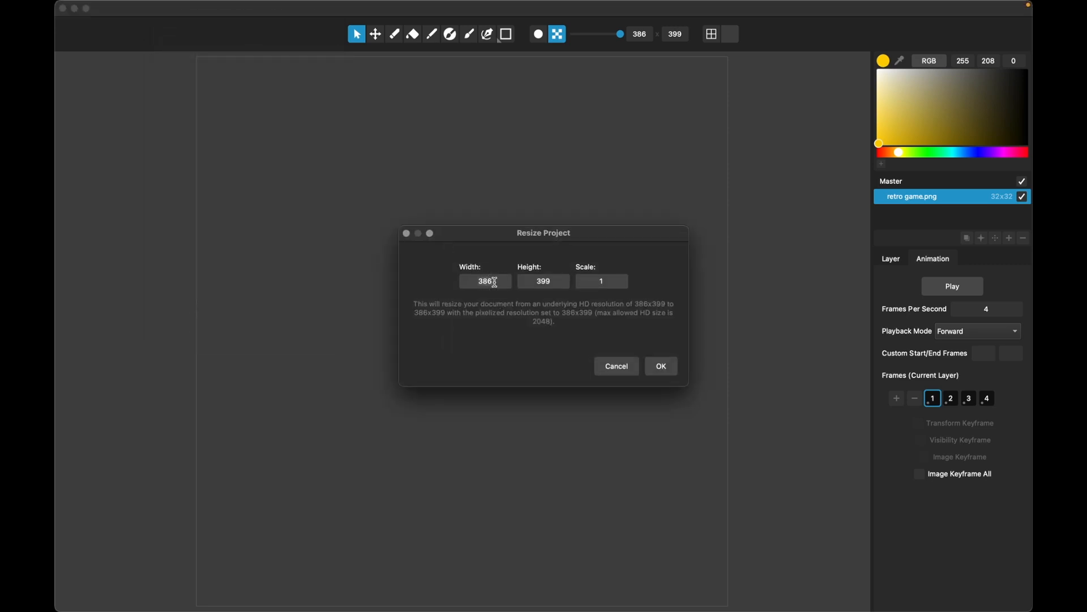
text(64)
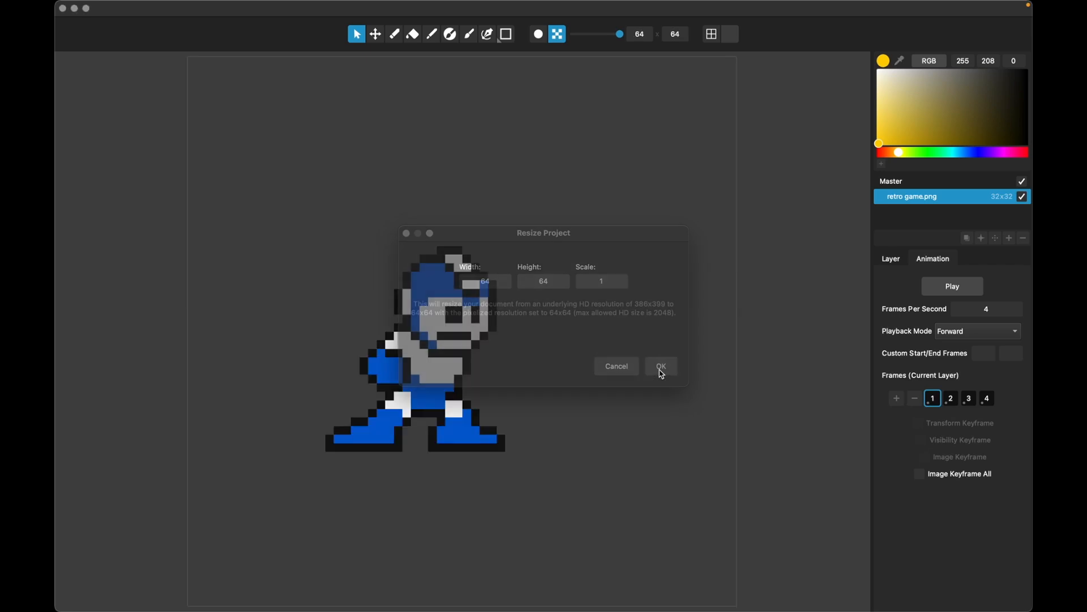
click(661, 366)
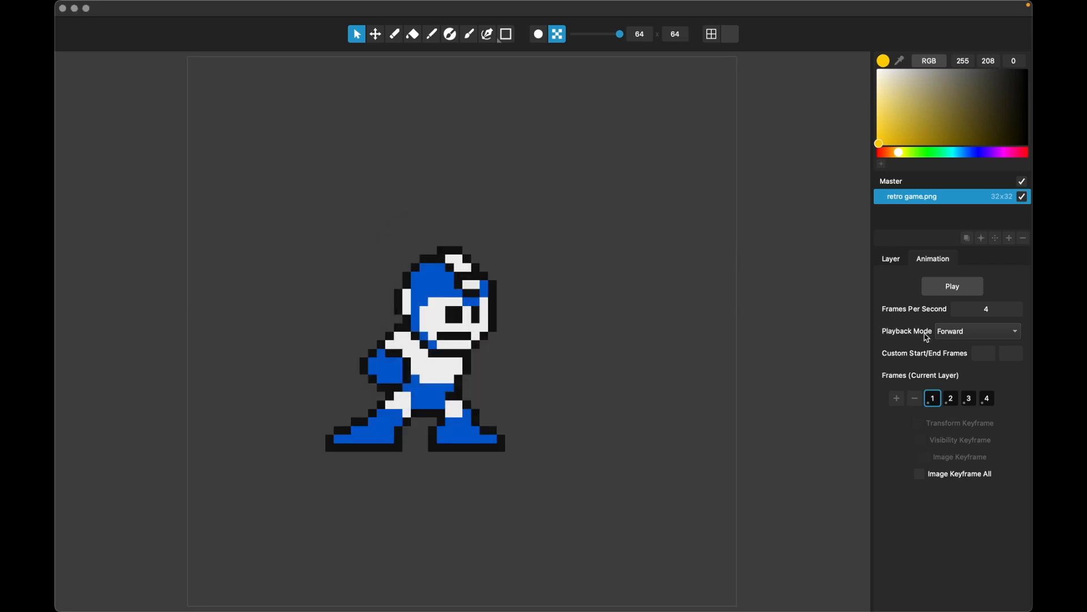
click(952, 286)
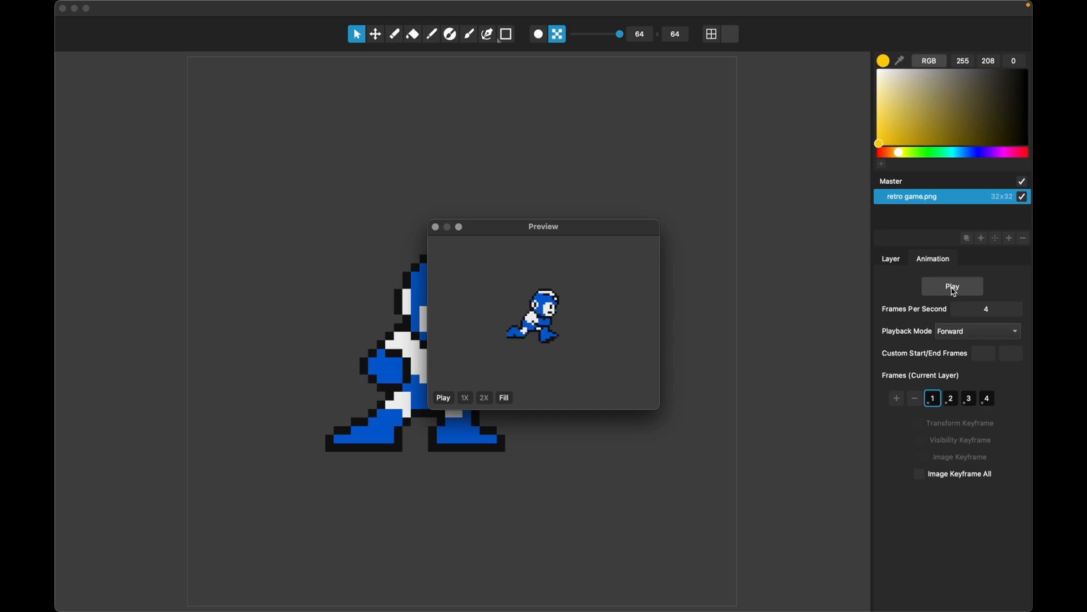